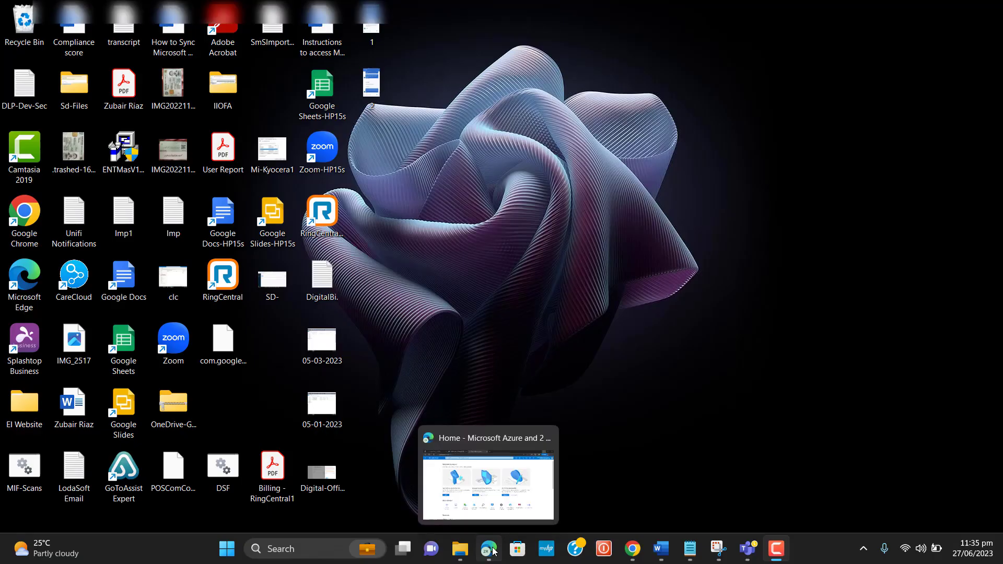
Step: Bring the Azure portal window forward and enter 'intune' in its search bar
{"action": "left_click", "coordinate": [488, 473]}
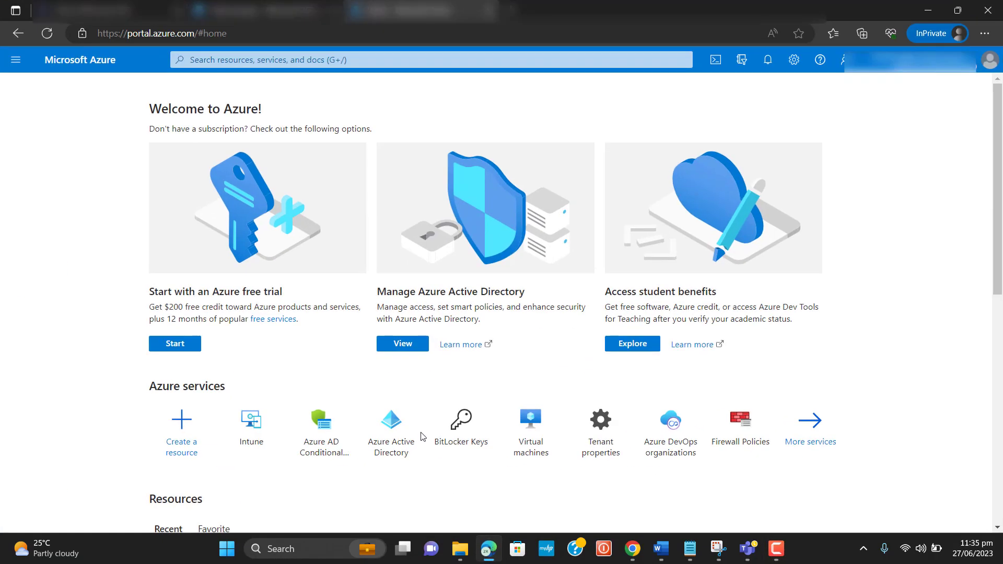
{"action": "mouse_move", "coordinate": [368, 117]}
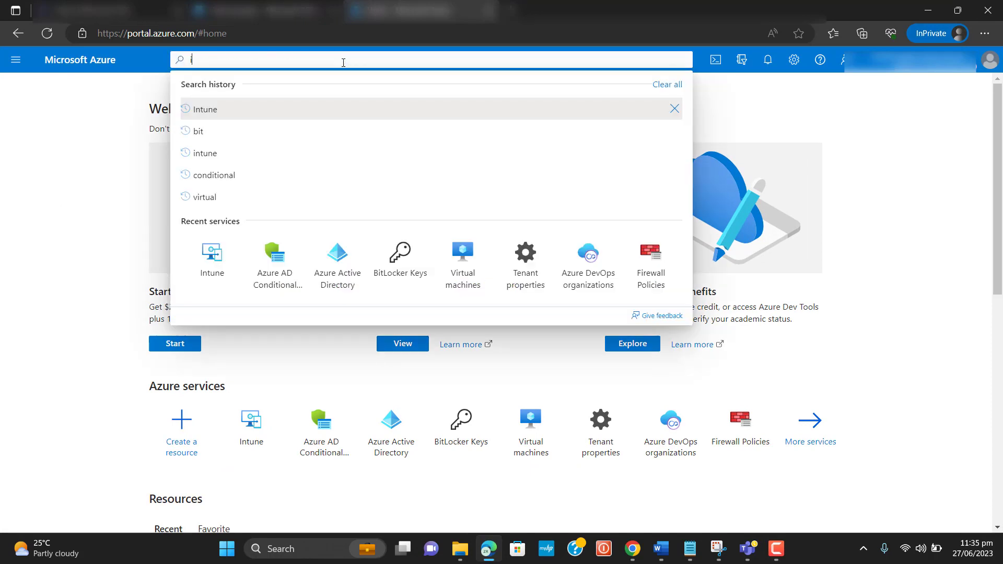
{"action": "type", "text": "intune"}
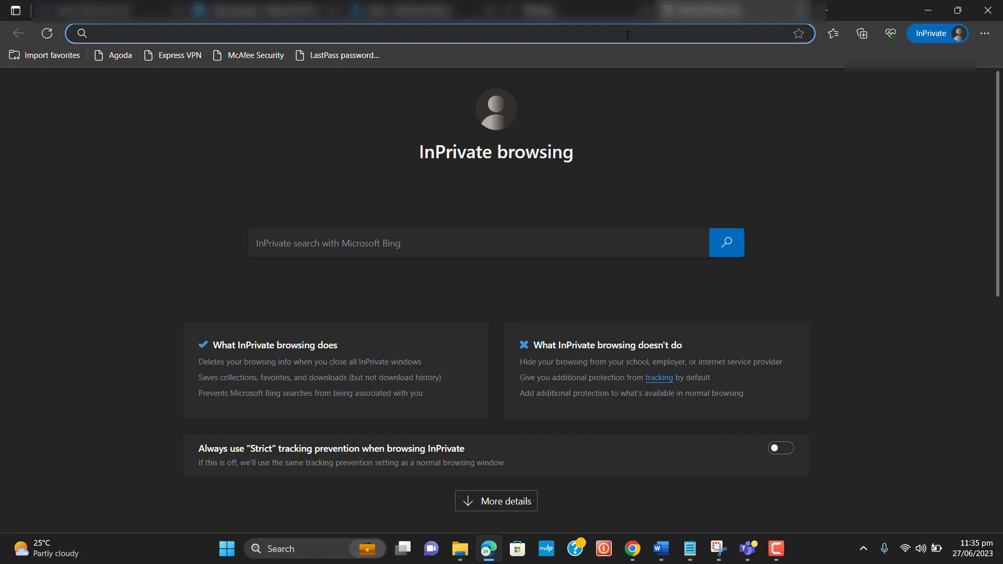
Step: Load the Intune admin center at endpoint.microsoft.com in the new tab
{"action": "type", "text": "endpoint.microsoft.com"}
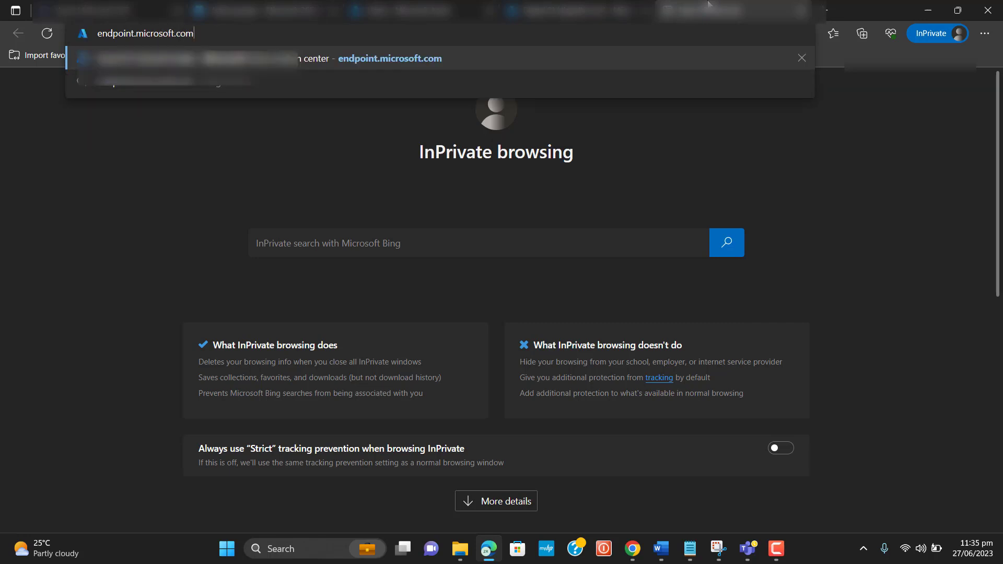
{"action": "key", "text": "Return"}
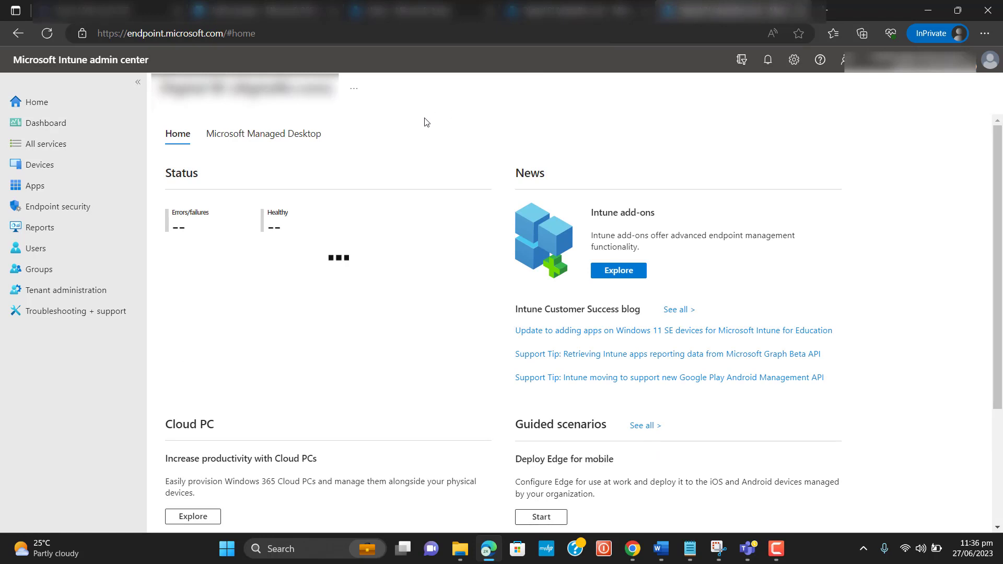
{"action": "mouse_move", "coordinate": [40, 164]}
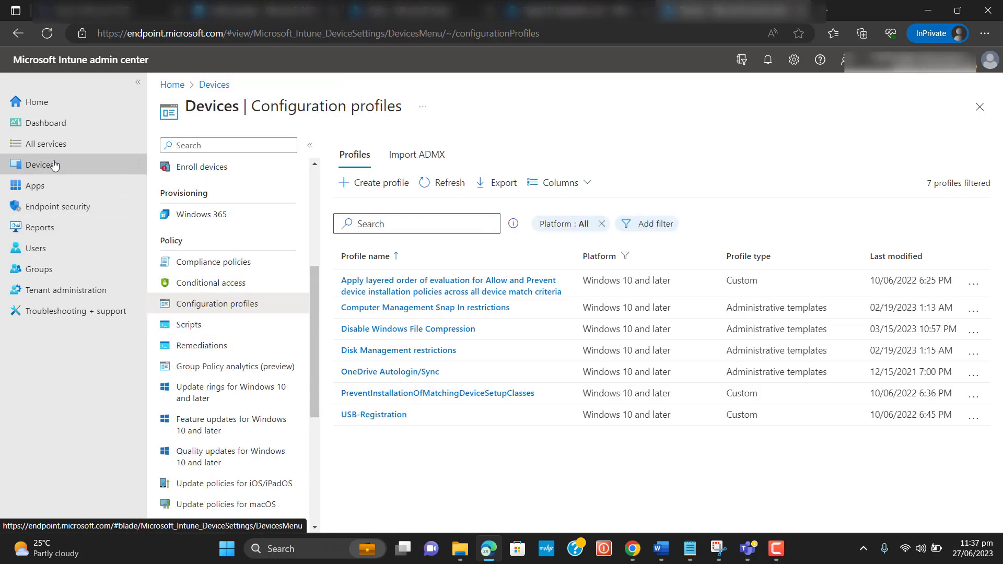
Step: Navigate through Devices and Windows to the Windows configuration profiles page
{"action": "left_click", "coordinate": [39, 165]}
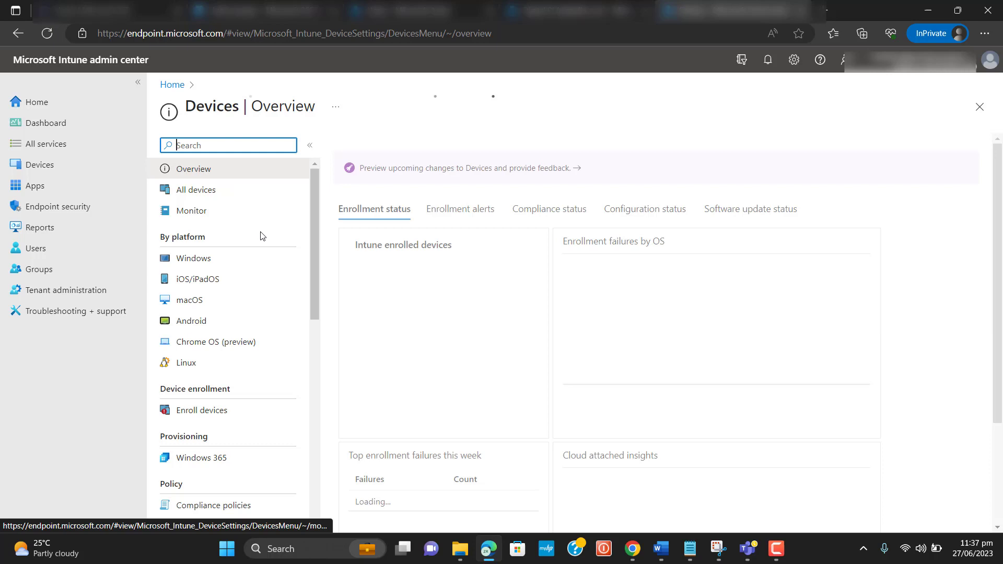
{"action": "left_click", "coordinate": [193, 257]}
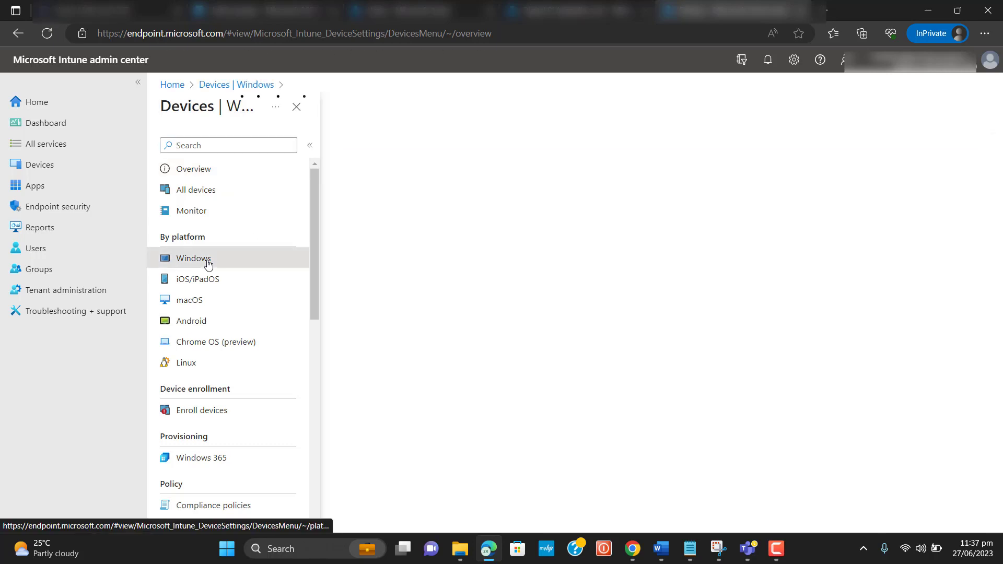
{"action": "left_click", "coordinate": [193, 257]}
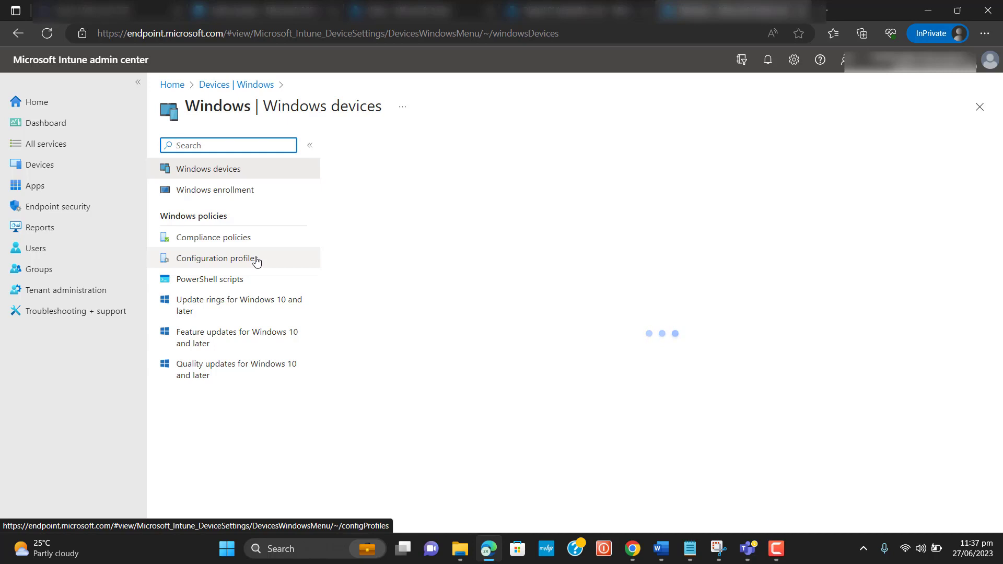
{"action": "left_click", "coordinate": [218, 257]}
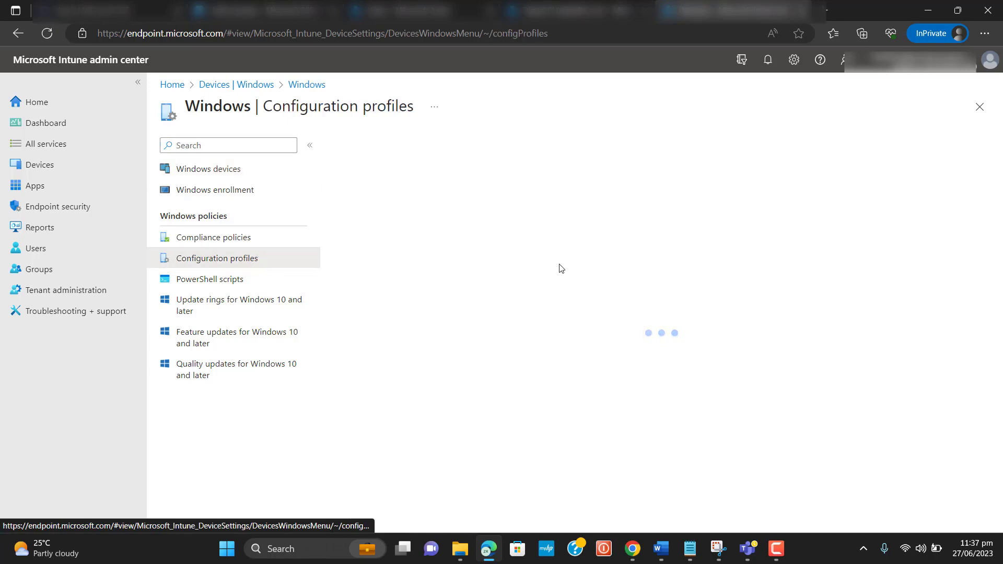
{"action": "mouse_move", "coordinate": [564, 270]}
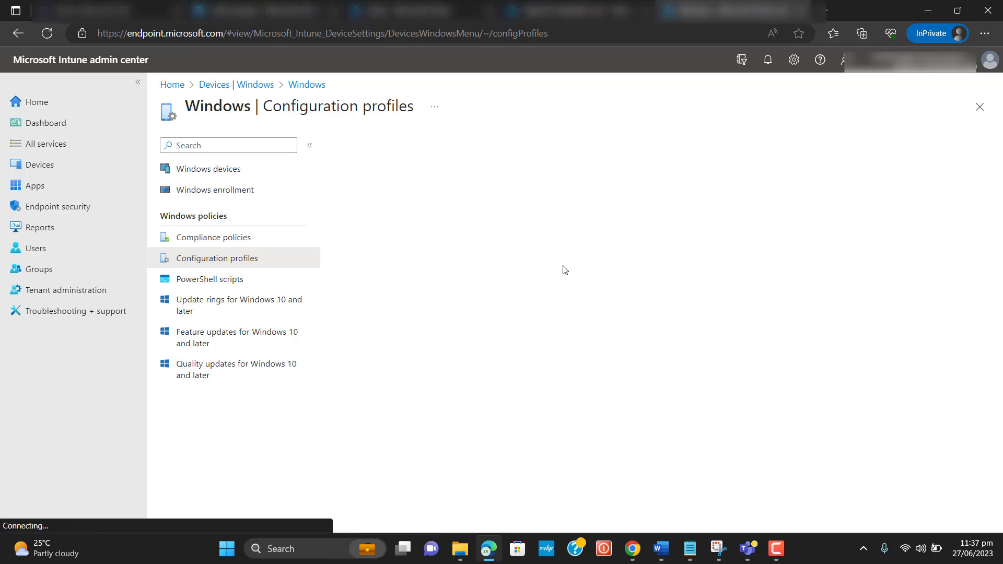
{"action": "left_click", "coordinate": [216, 257]}
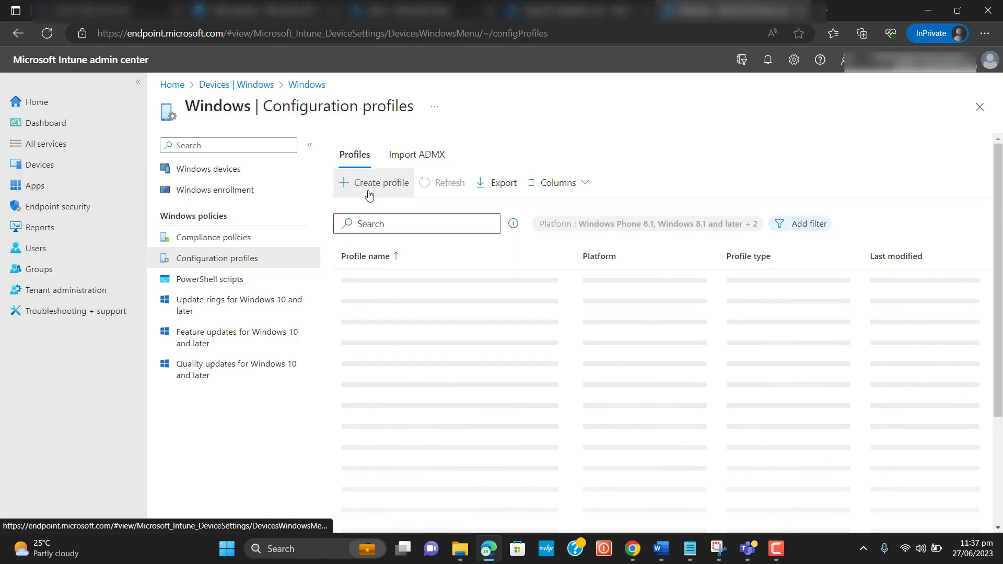
Step: Create a Windows 10 and later profile from the Identity protection template
{"action": "left_click", "coordinate": [374, 182]}
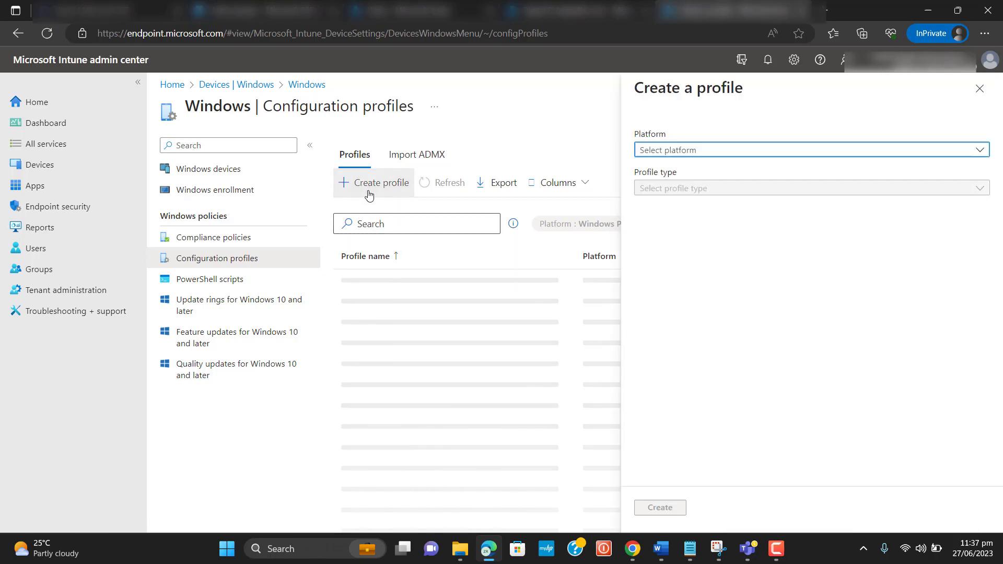
{"action": "left_click", "coordinate": [809, 150]}
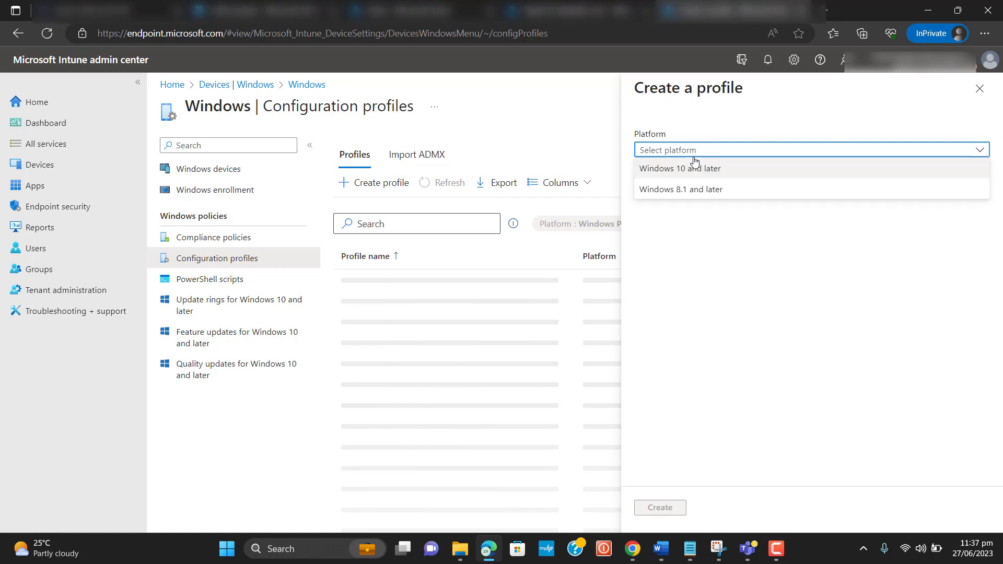
{"action": "left_click", "coordinate": [679, 169]}
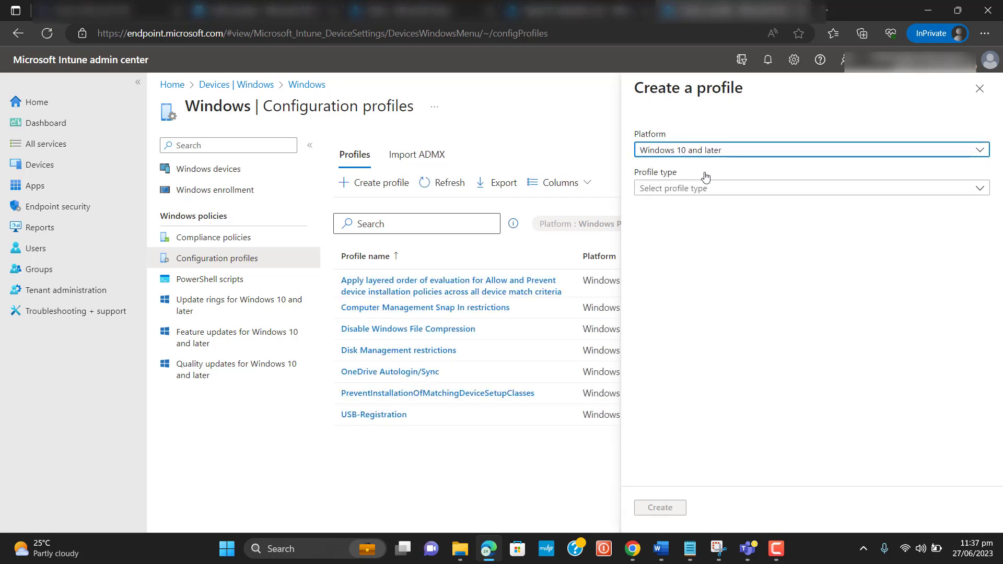
{"action": "type", "text": "id"}
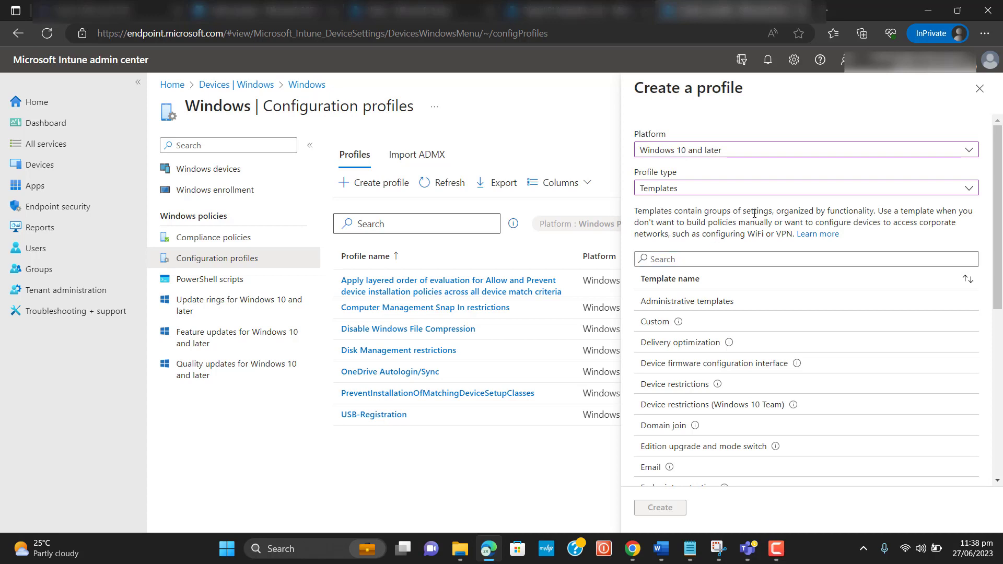
{"action": "left_click", "coordinate": [804, 150]}
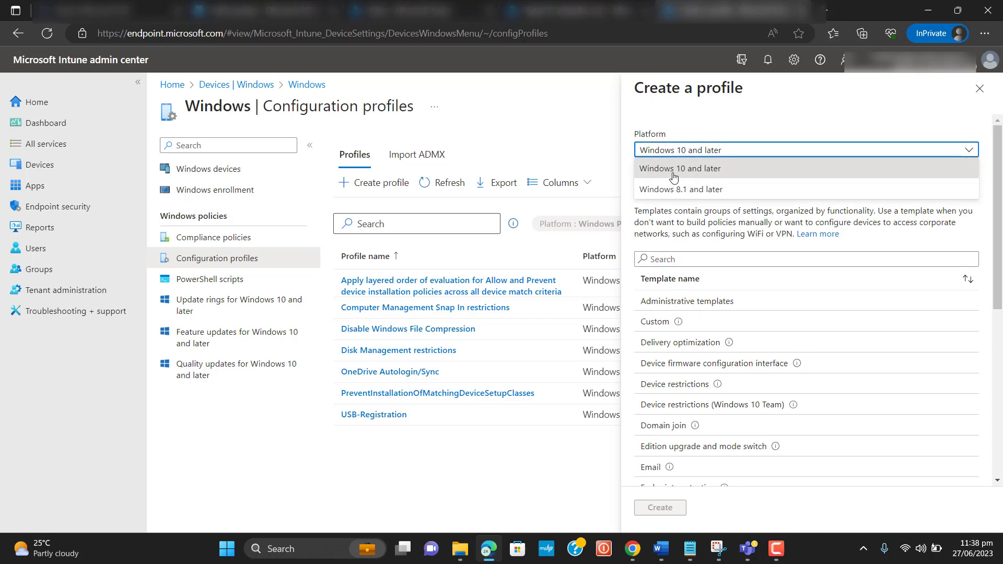
{"action": "left_click", "coordinate": [678, 168]}
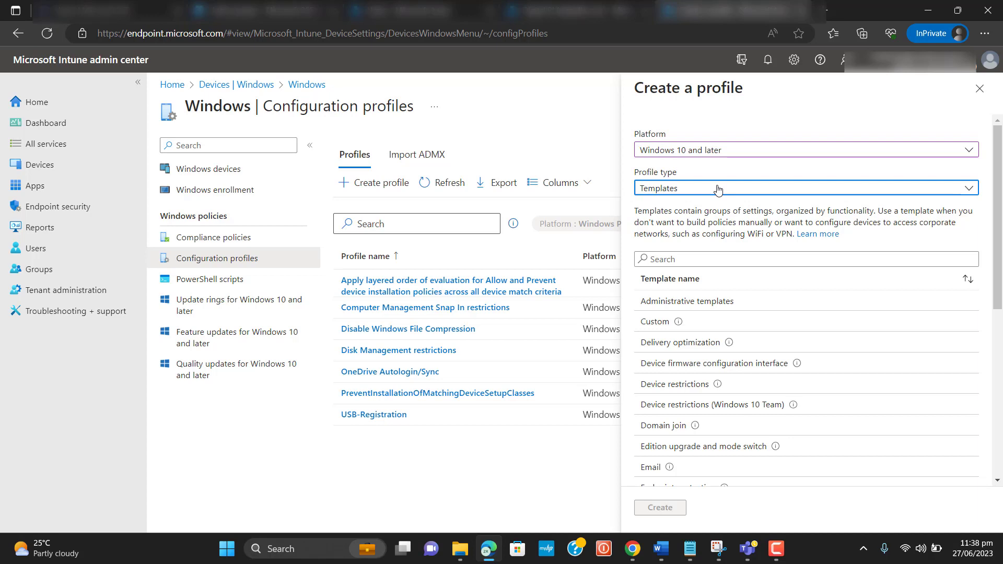
{"action": "mouse_move", "coordinate": [664, 228]}
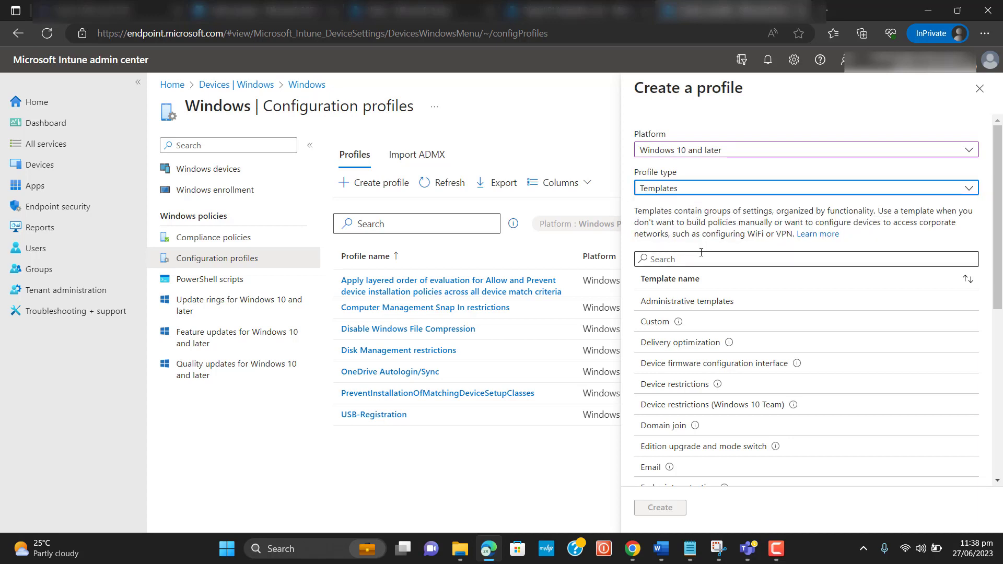
{"action": "type", "text": "ide"}
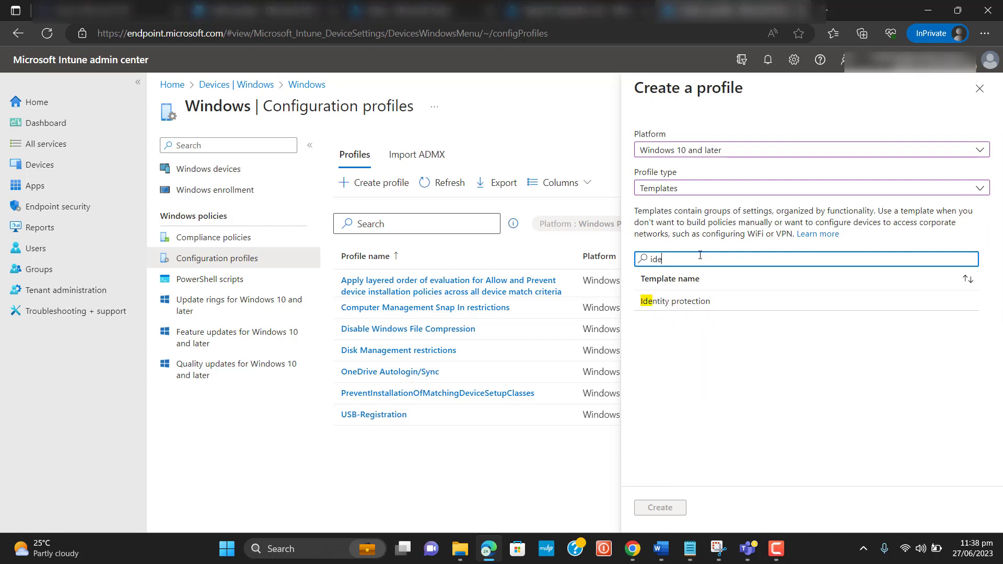
{"action": "left_click", "coordinate": [675, 301]}
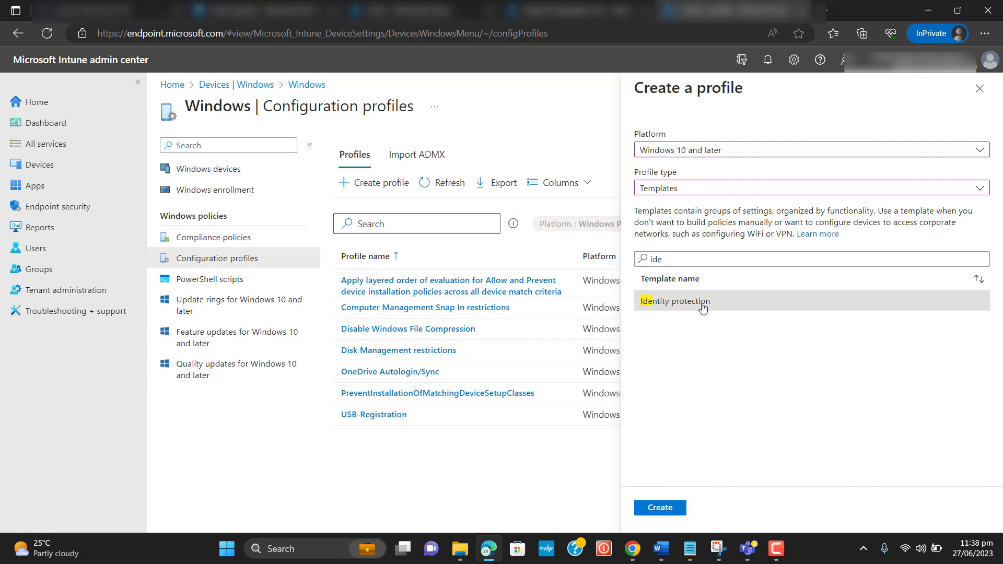
{"action": "mouse_move", "coordinate": [659, 507]}
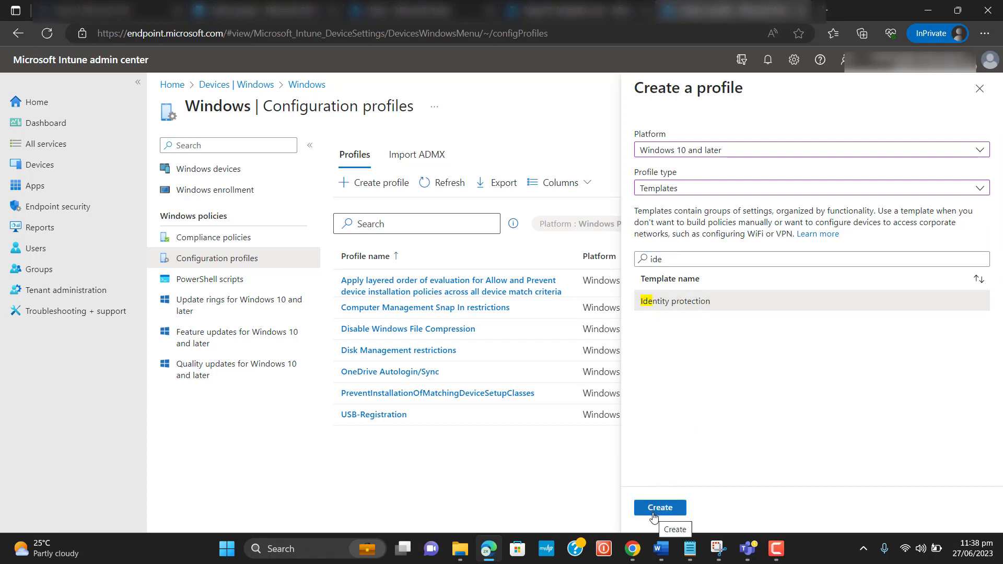
{"action": "left_click", "coordinate": [659, 507]}
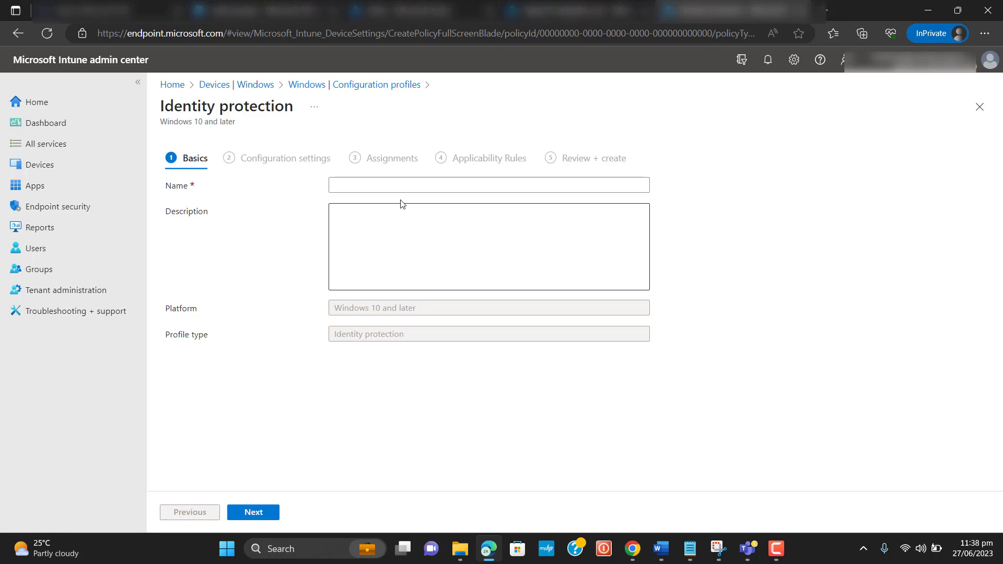
Step: Enter 'Windows Hello for Business - Disable' as profile name and description, then continue
{"action": "left_click", "coordinate": [488, 185]}
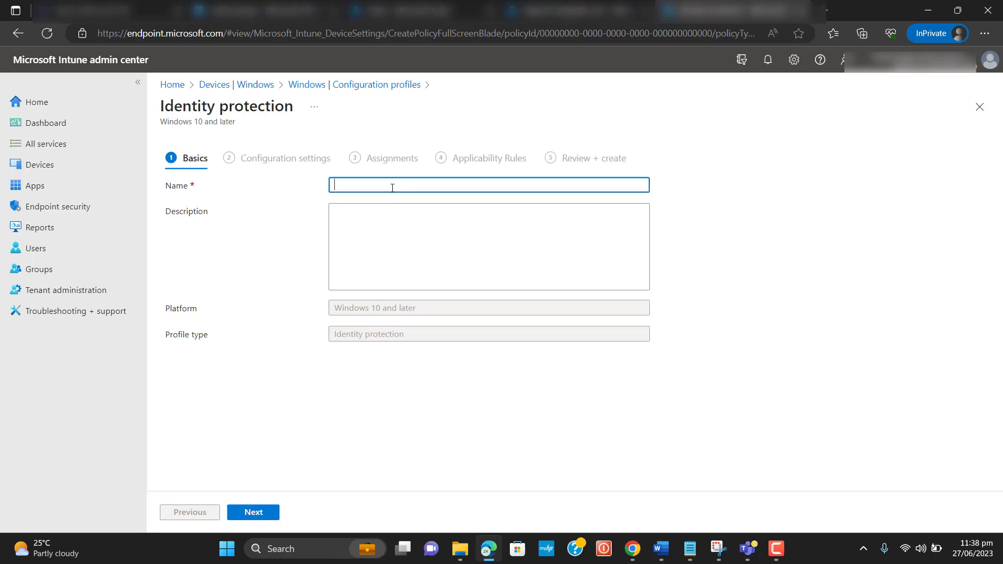
{"action": "type", "text": "Windows H"}
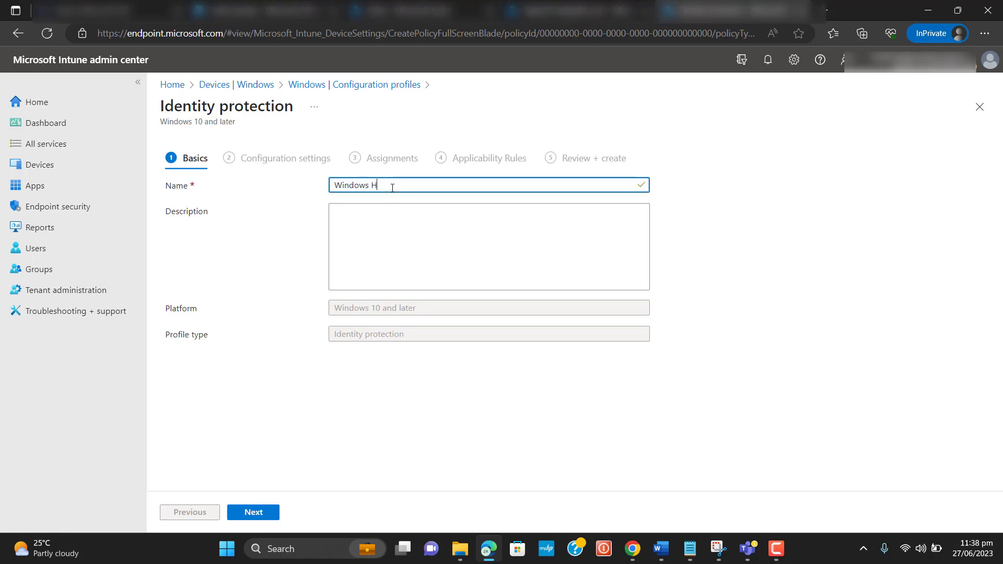
{"action": "type", "text": "ello for Bu"}
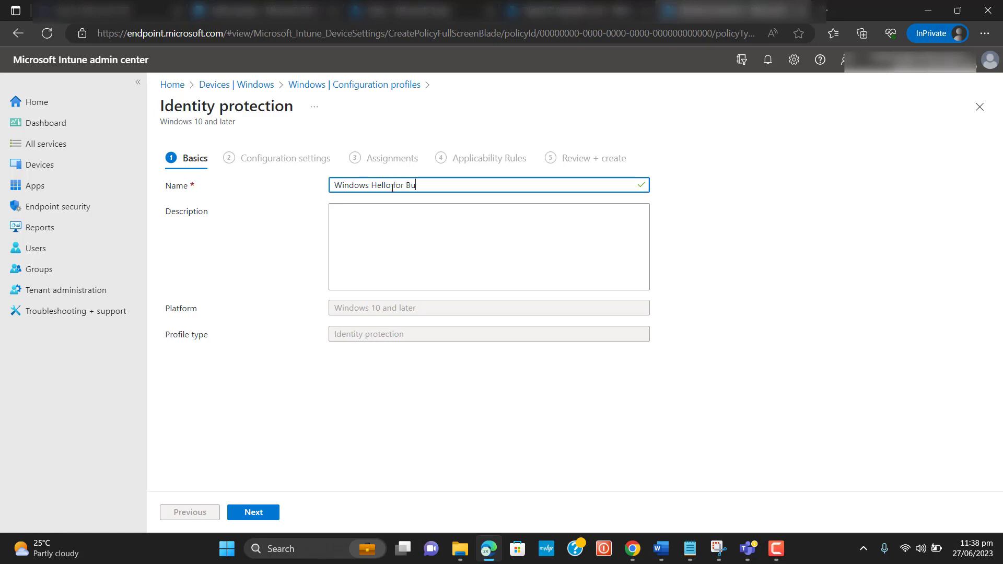
{"action": "type", "text": "siness -"}
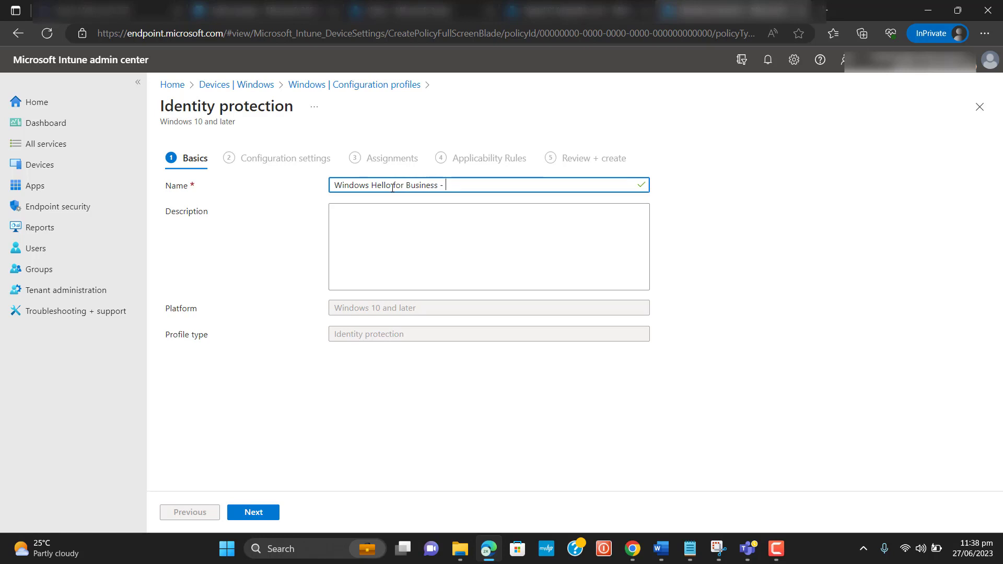
{"action": "type", "text": "Disable"}
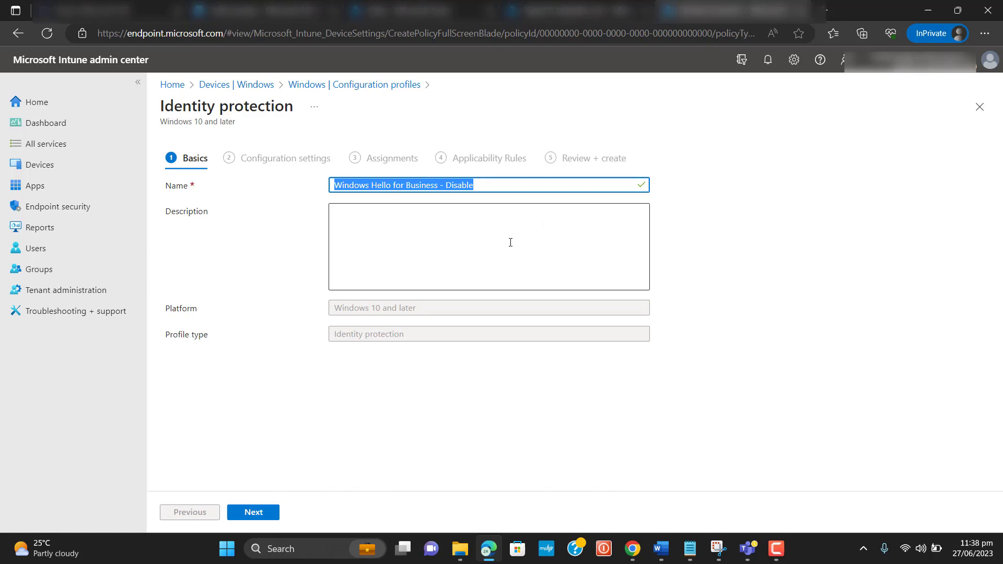
{"action": "type", "text": "Windows Hello for Business - Disable"}
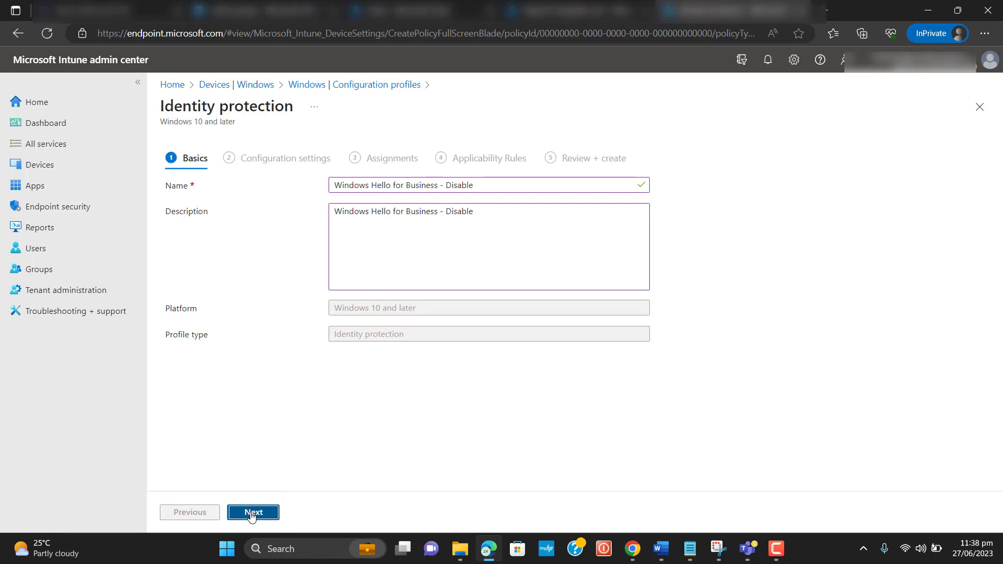
{"action": "left_click", "coordinate": [253, 512]}
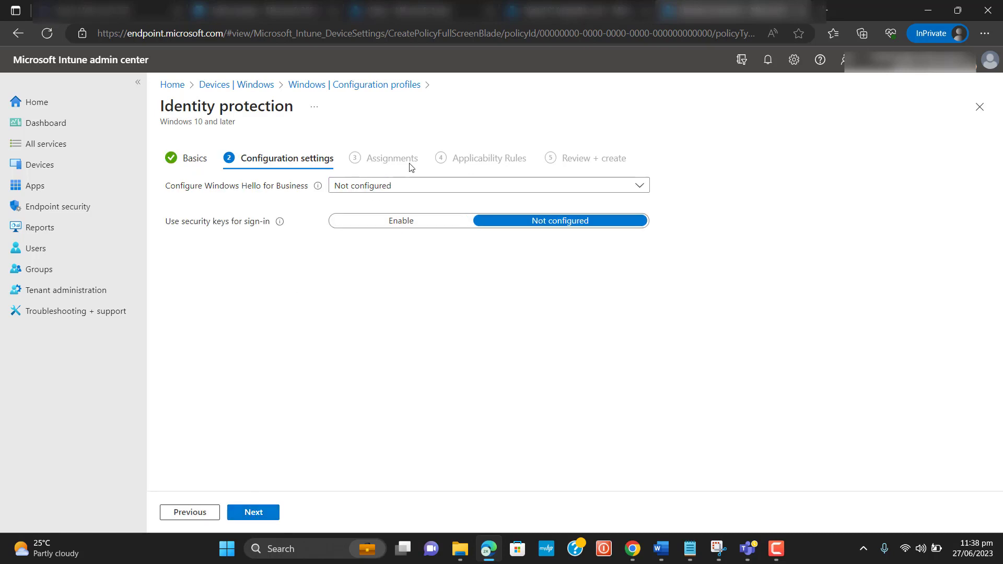
Step: Set Configure Windows Hello for Business to Disable and move to Assignments
{"action": "left_click", "coordinate": [489, 185]}
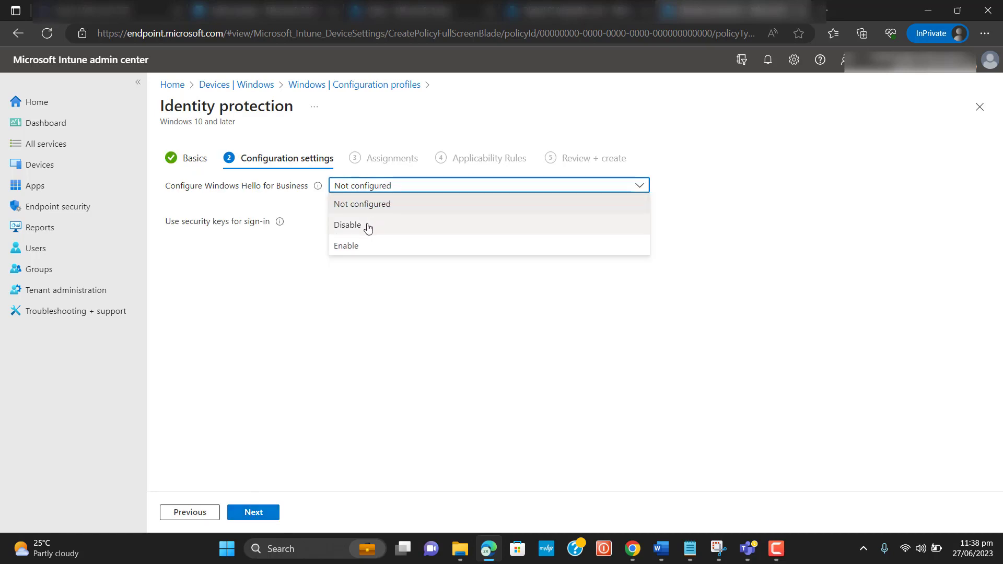
{"action": "left_click", "coordinate": [347, 225]}
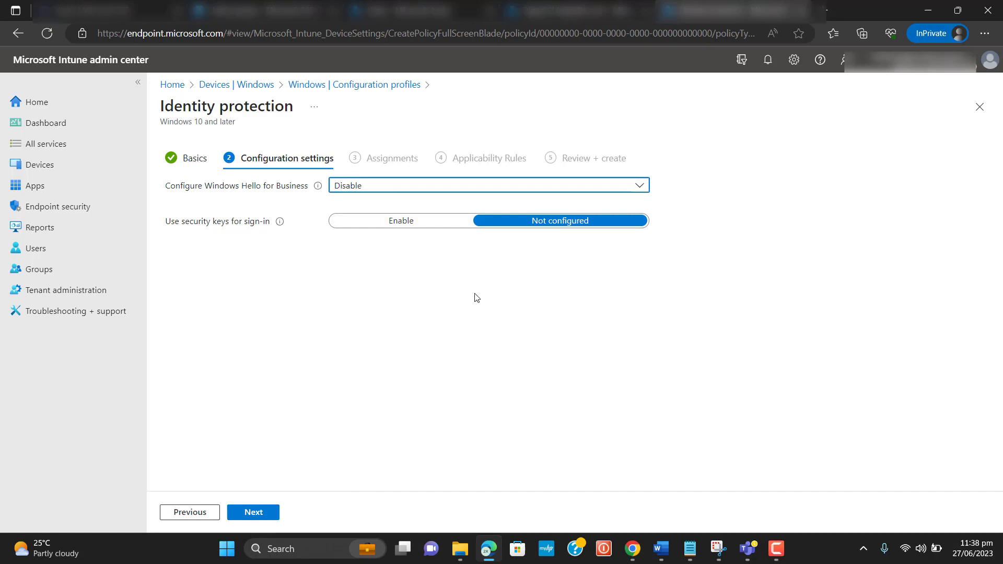
{"action": "mouse_move", "coordinate": [268, 207]}
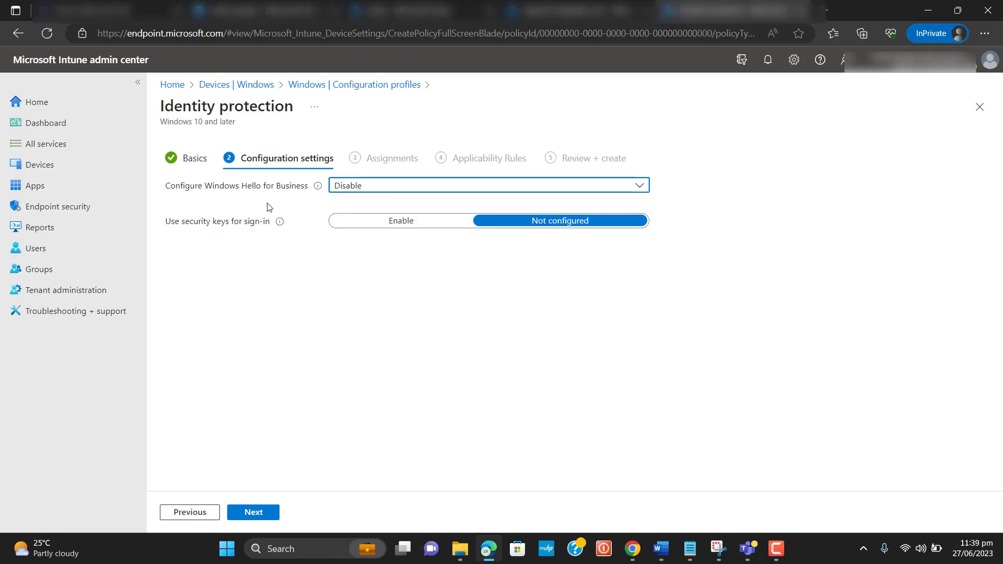
{"action": "mouse_move", "coordinate": [504, 224]}
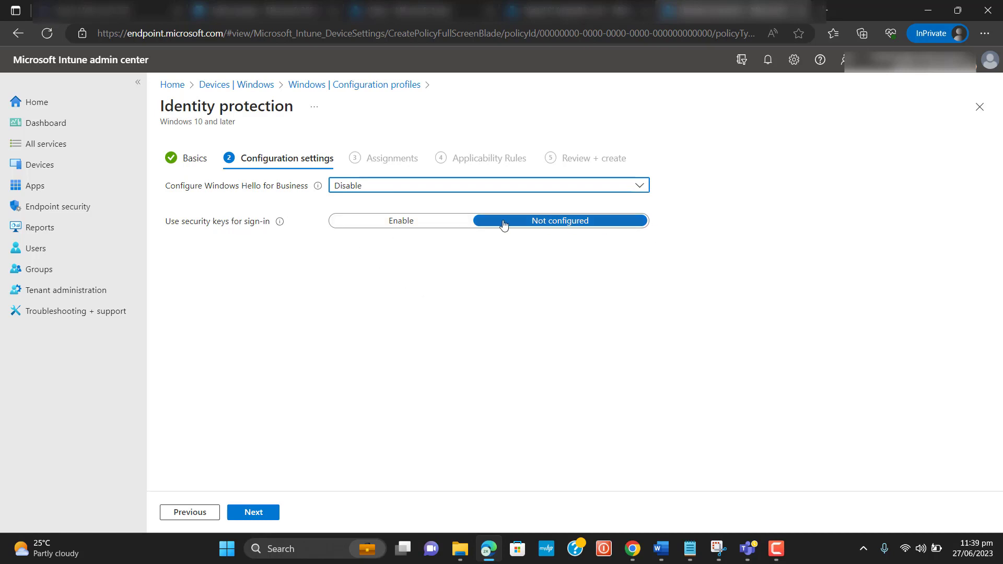
{"action": "mouse_move", "coordinate": [386, 193]}
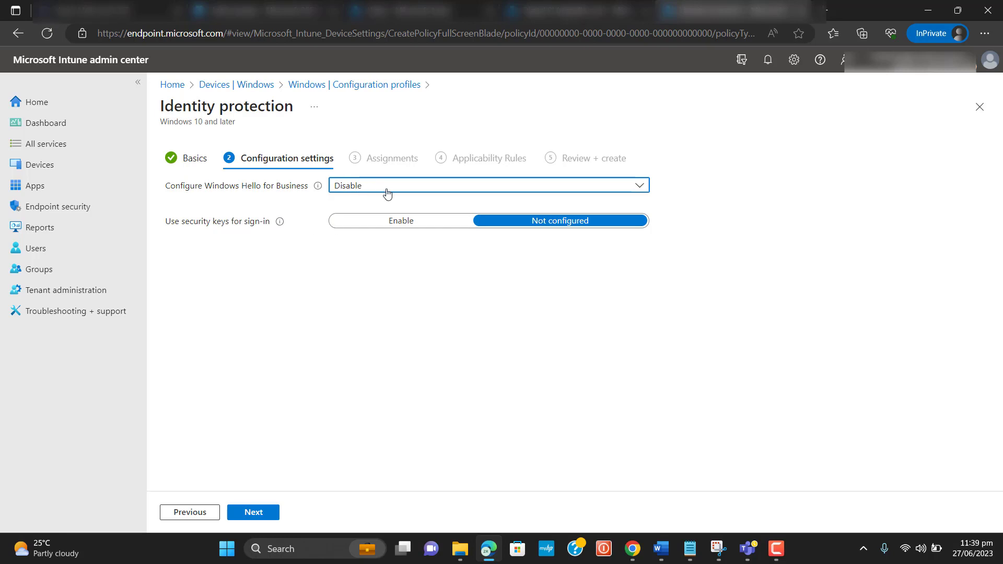
{"action": "mouse_move", "coordinate": [271, 496]}
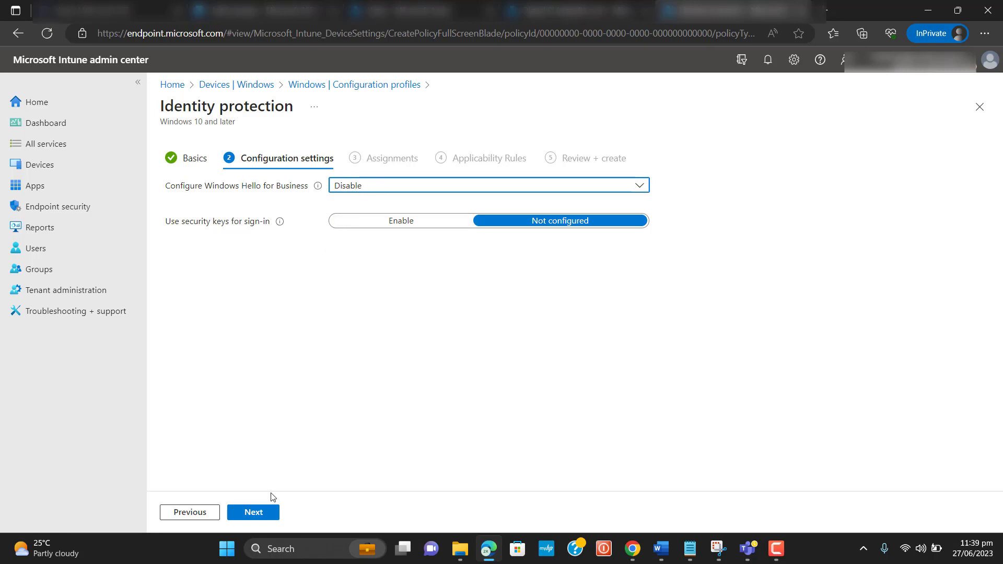
{"action": "left_click", "coordinate": [252, 512]}
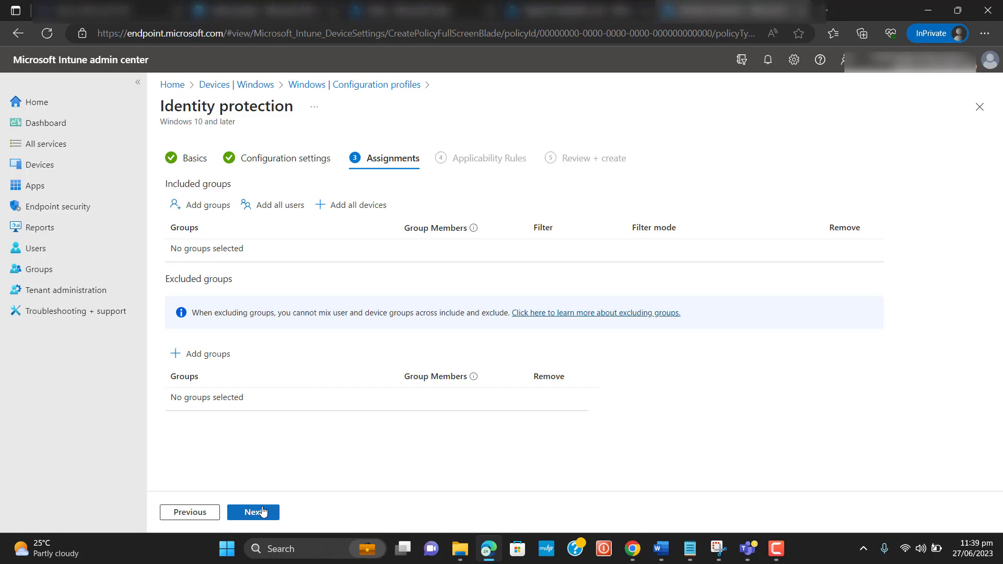
{"action": "mouse_move", "coordinate": [200, 204]}
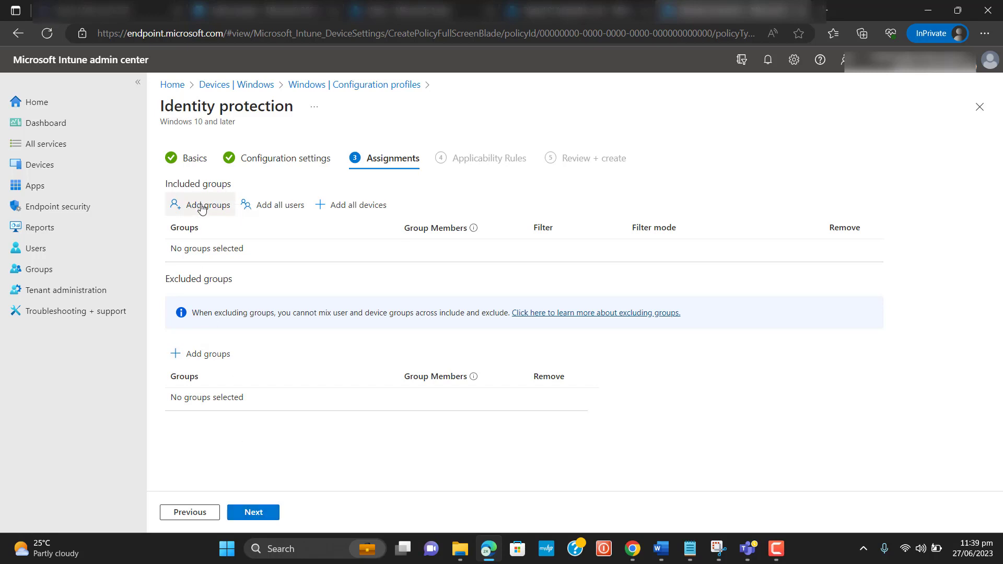
Step: Include all users and all devices in the assignment, then continue
{"action": "left_click", "coordinate": [207, 205]}
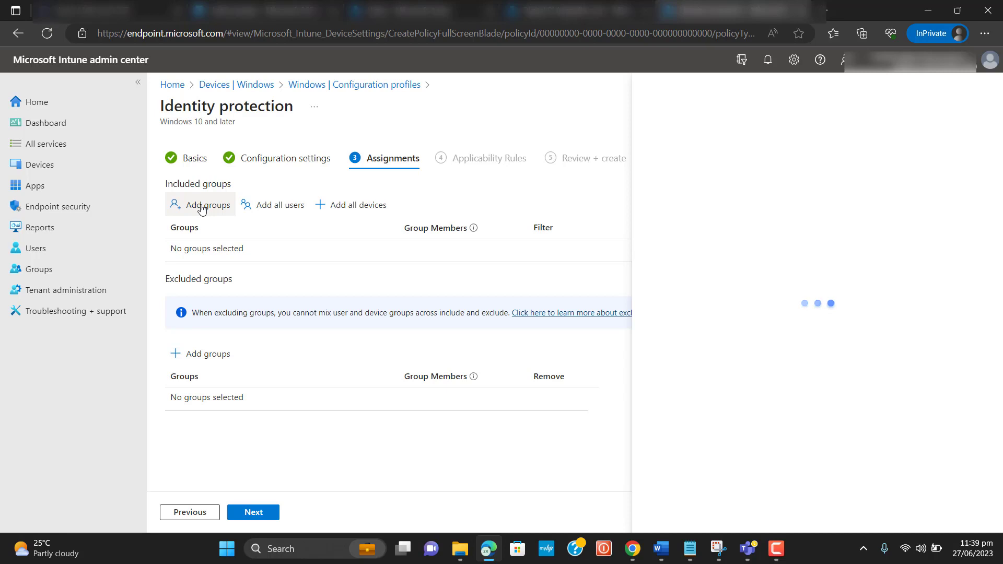
{"action": "left_click", "coordinate": [207, 204]}
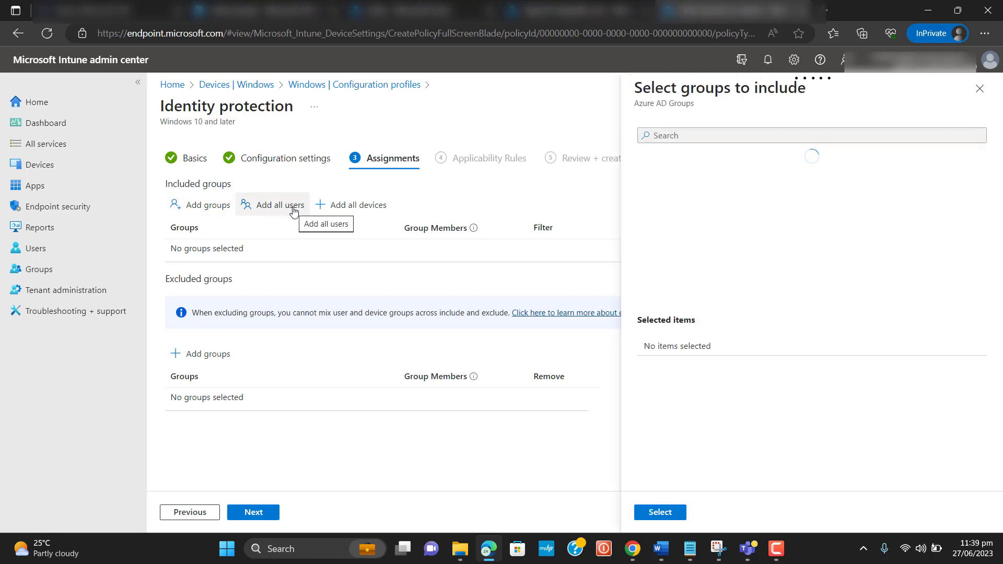
{"action": "mouse_move", "coordinate": [336, 207]}
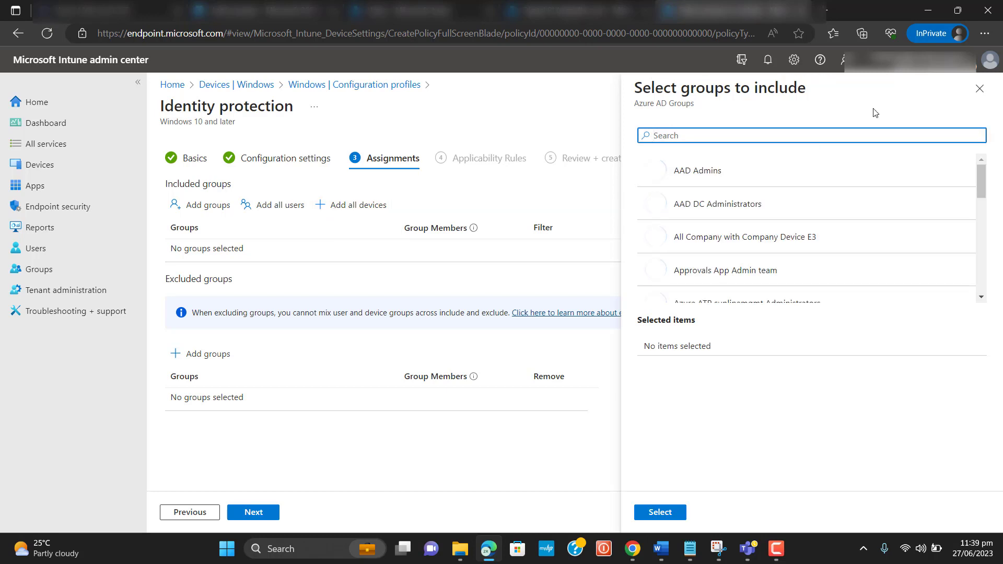
{"action": "left_click", "coordinate": [980, 88]}
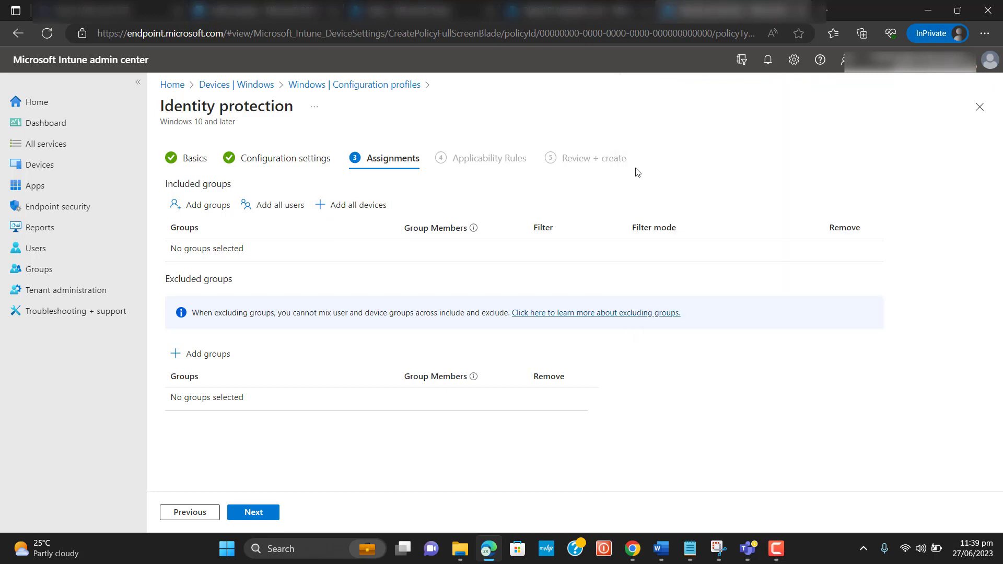
{"action": "left_click", "coordinate": [279, 204]}
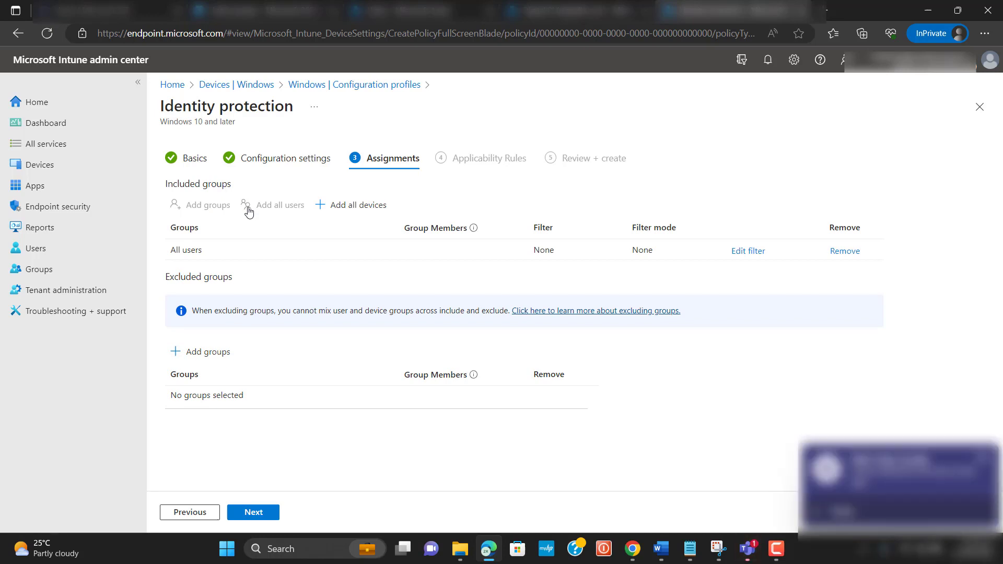
{"action": "mouse_move", "coordinate": [716, 484]}
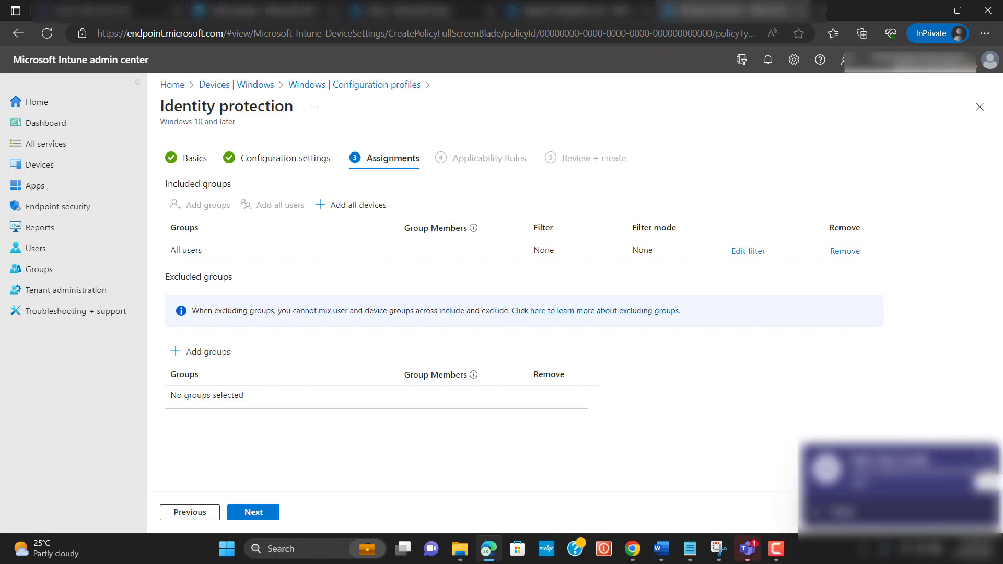
{"action": "left_click", "coordinate": [844, 250]}
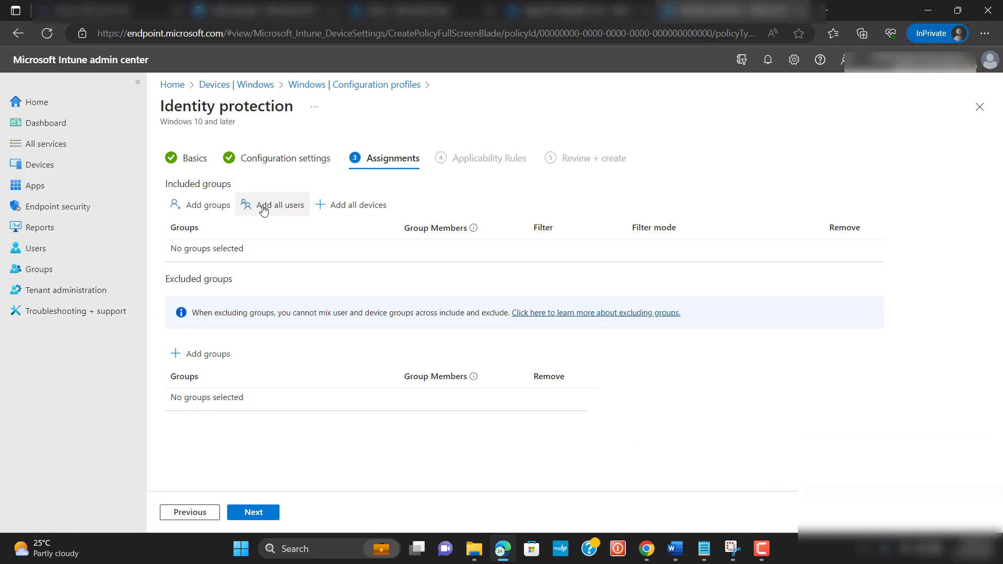
{"action": "left_click", "coordinate": [279, 204]}
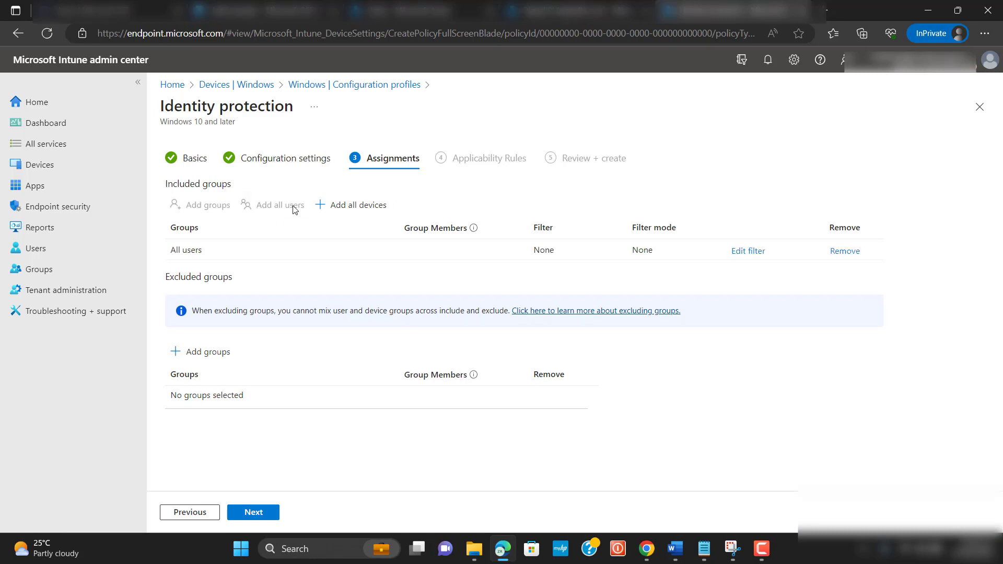
{"action": "left_click", "coordinate": [351, 204]}
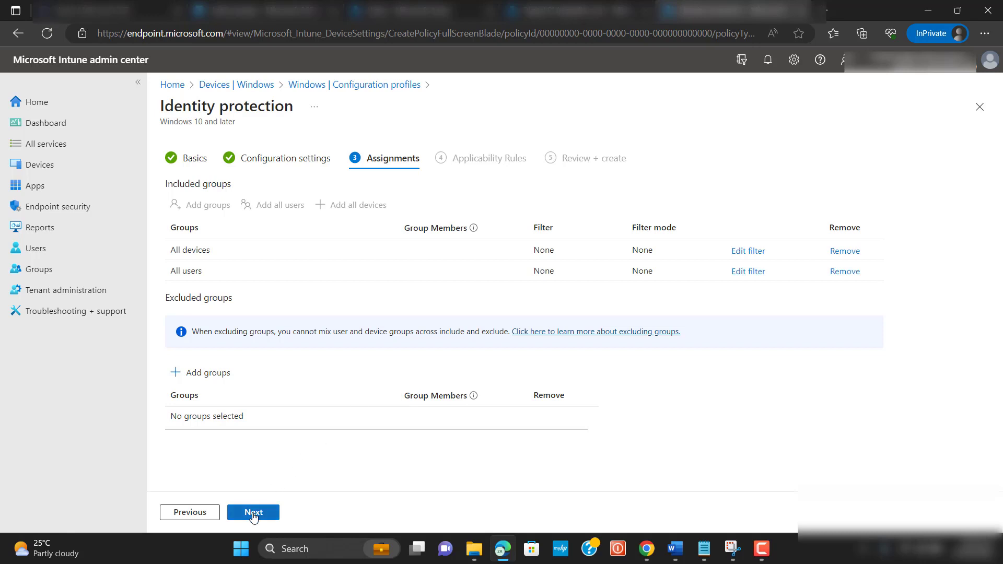
{"action": "left_click", "coordinate": [253, 512]}
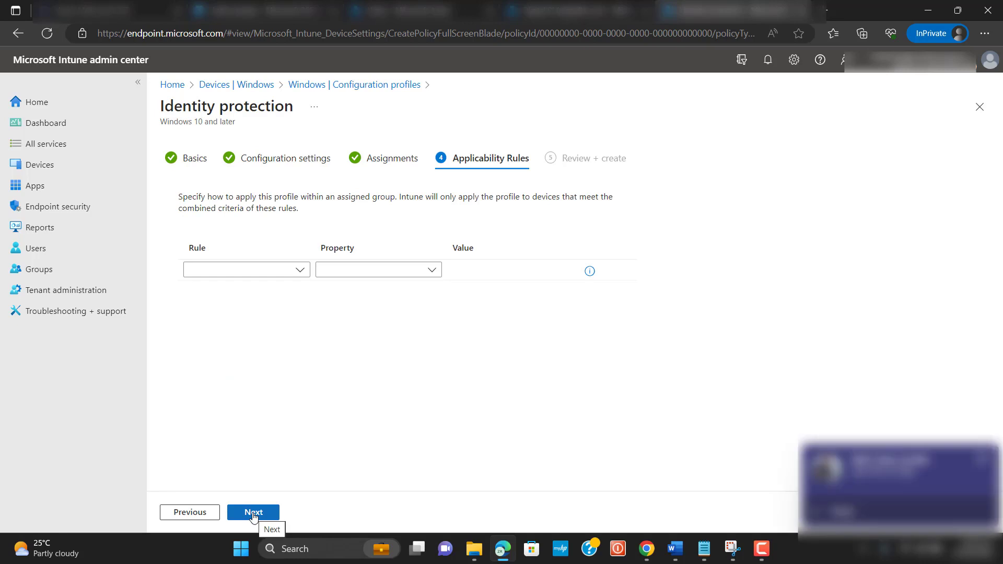
{"action": "mouse_move", "coordinate": [278, 269]}
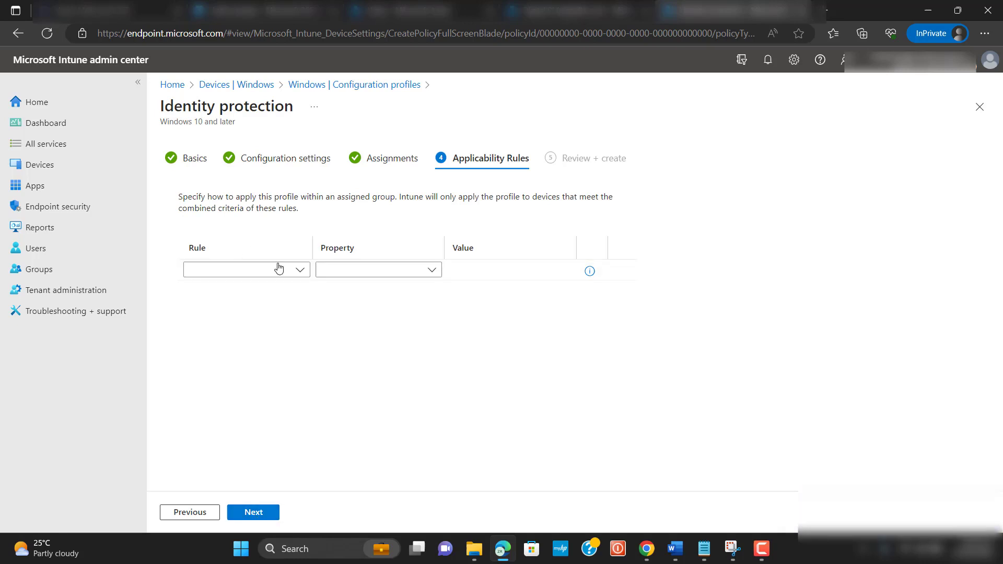
{"action": "left_click", "coordinate": [245, 268]}
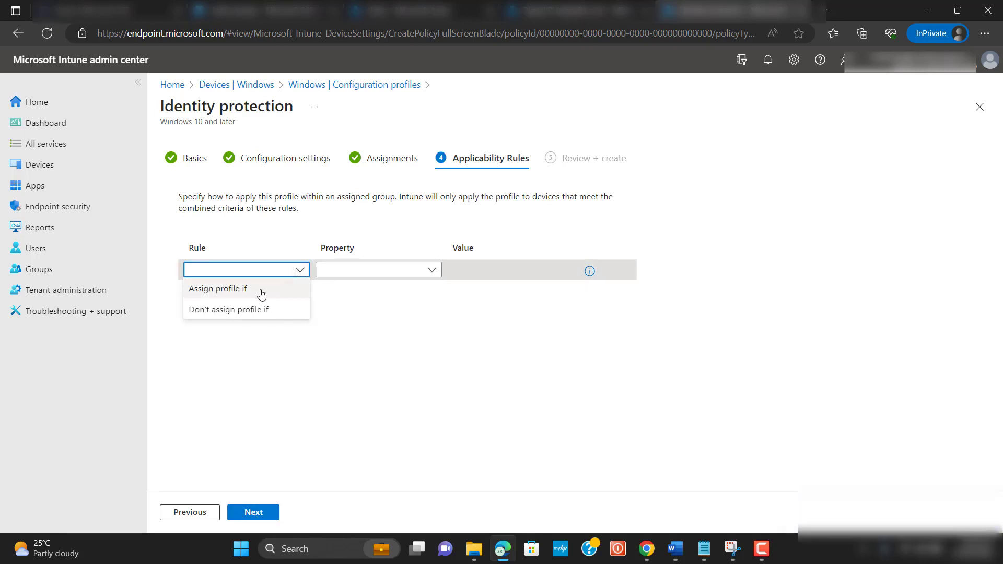
{"action": "left_click", "coordinate": [219, 289]}
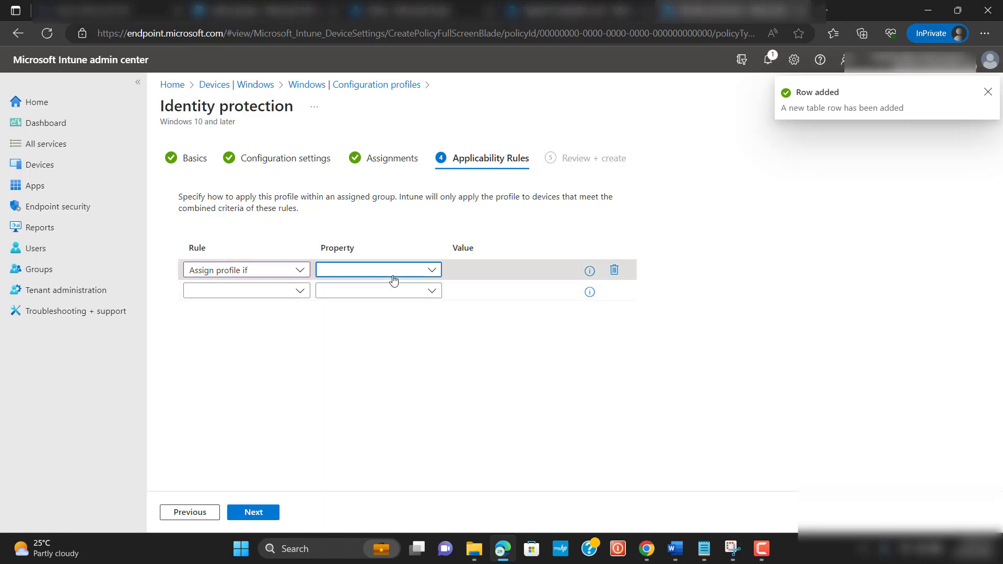
{"action": "left_click", "coordinate": [377, 269]}
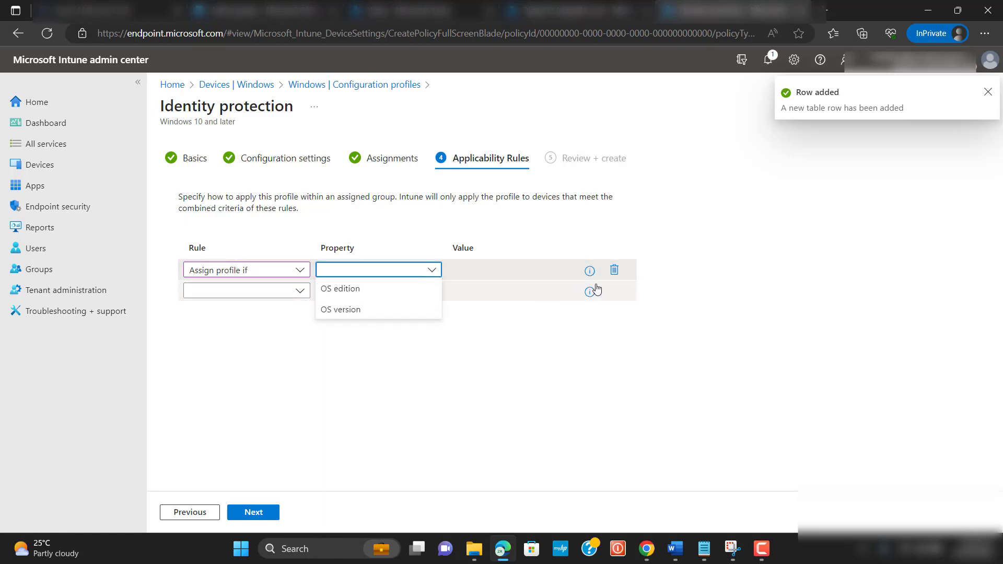
{"action": "left_click", "coordinate": [613, 270]}
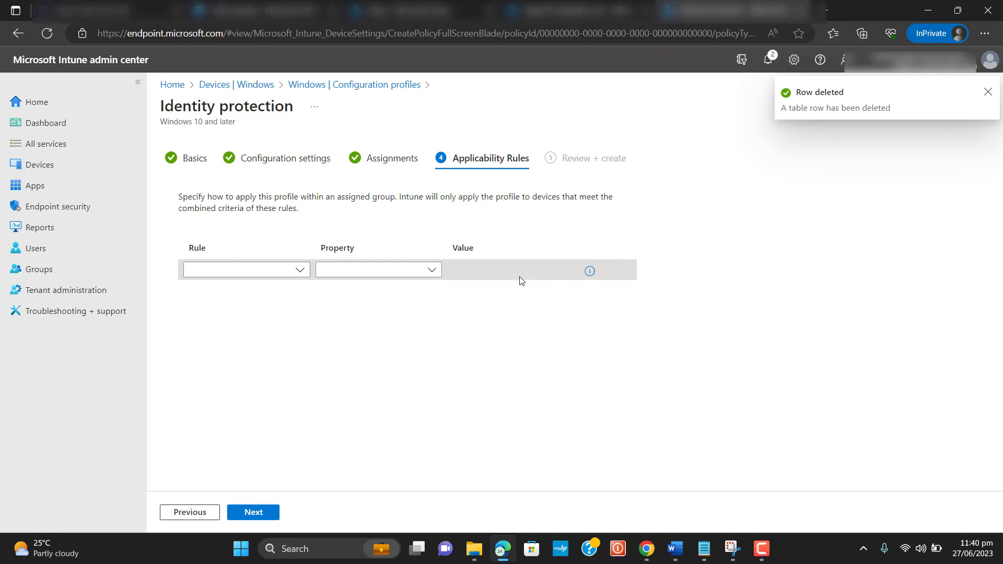
{"action": "mouse_move", "coordinate": [331, 452]}
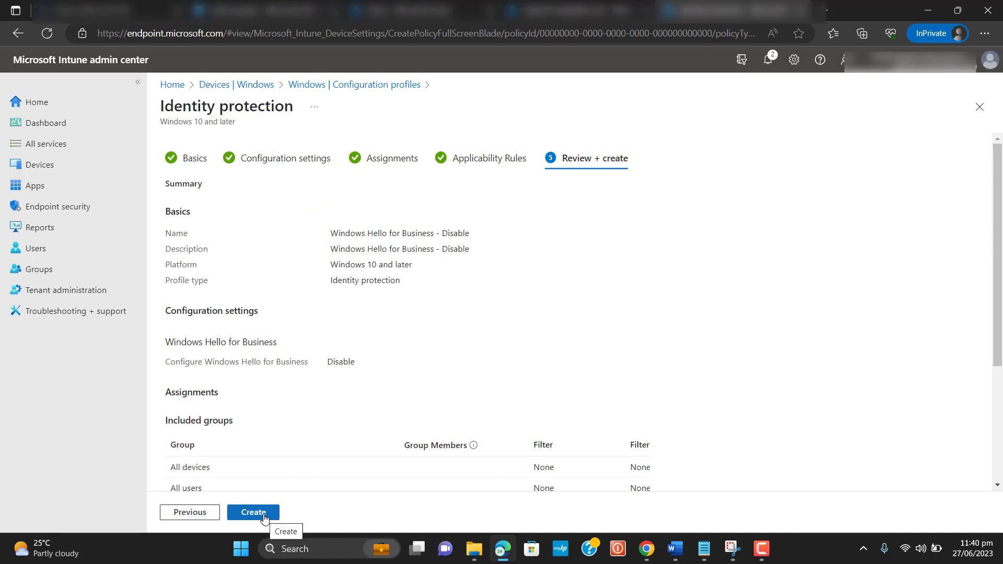
{"action": "mouse_move", "coordinate": [430, 442]}
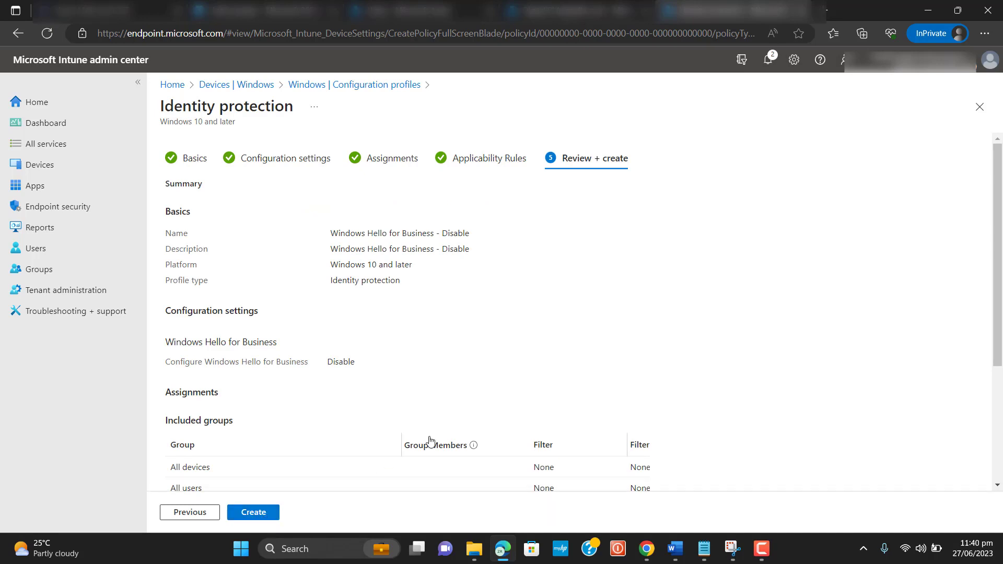
Step: Confirm Create on the Review + create page to save the profile
{"action": "left_click", "coordinate": [253, 512]}
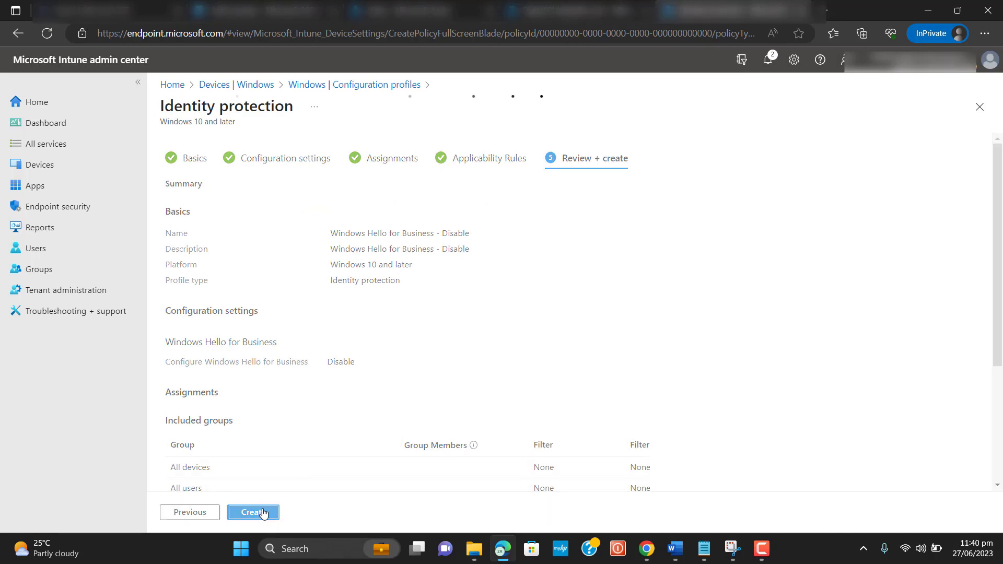
{"action": "left_click", "coordinate": [252, 512]}
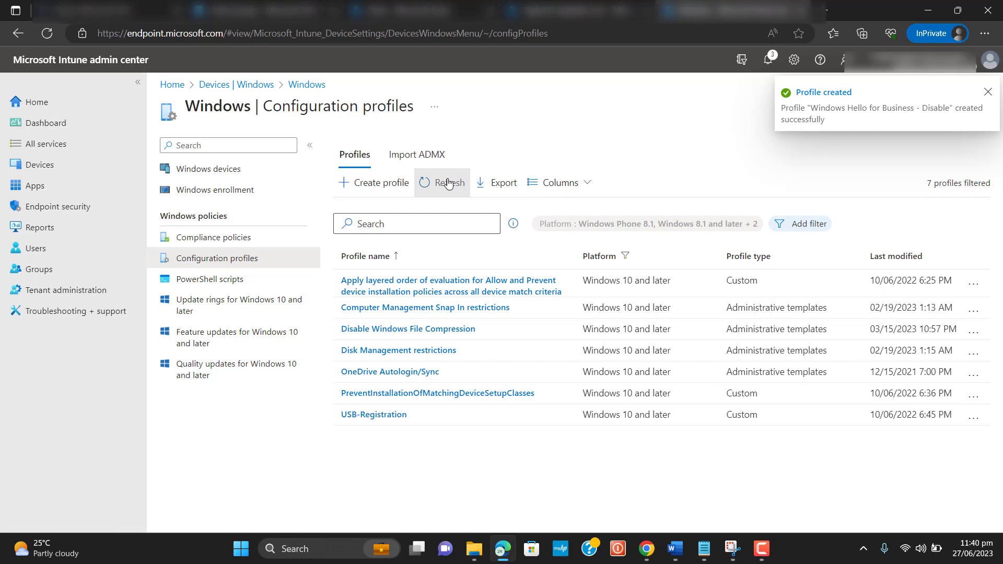
Step: Refresh the profiles list and open 'Windows Hello for Business - Disable'
{"action": "left_click", "coordinate": [448, 182]}
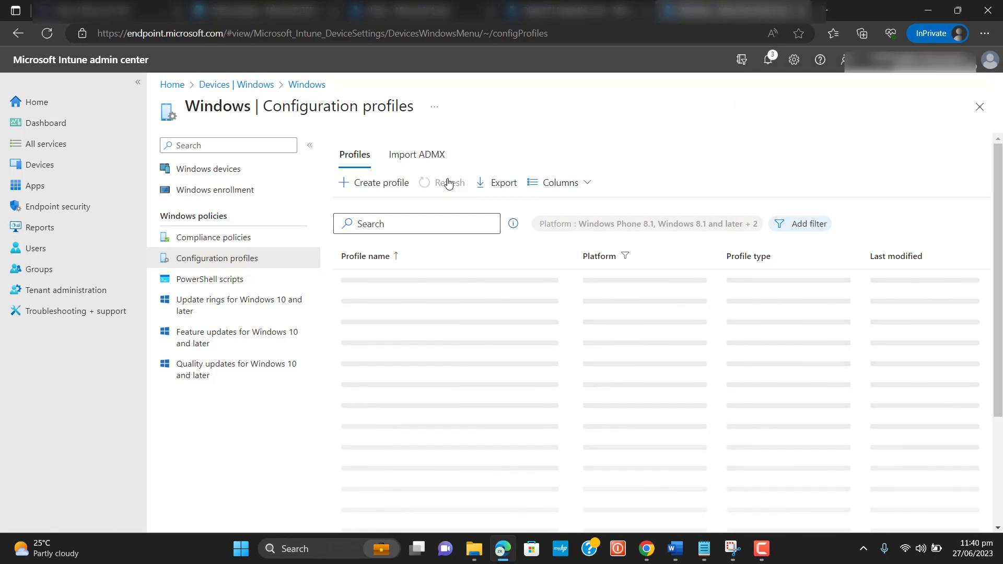
{"action": "mouse_move", "coordinate": [623, 283]}
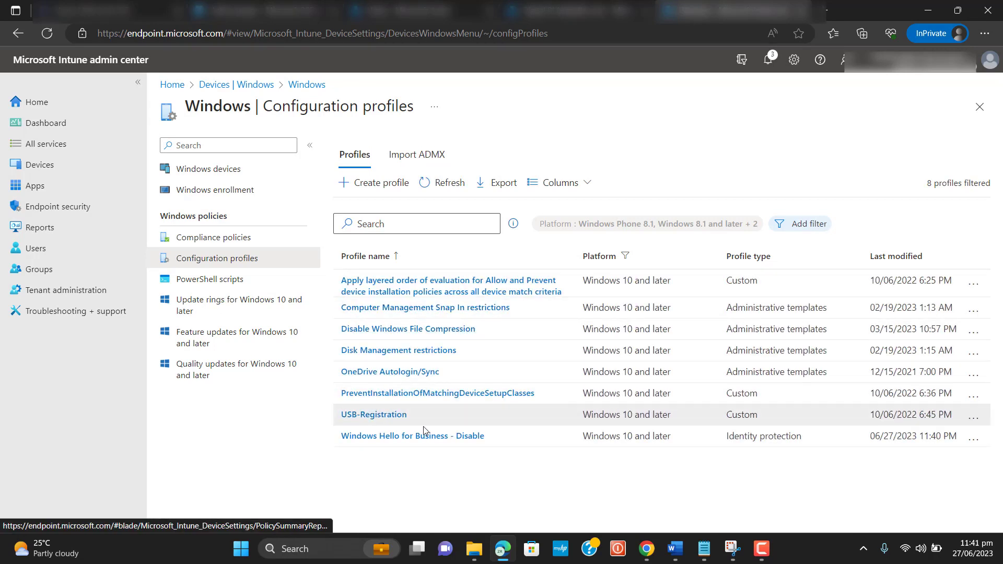
{"action": "mouse_move", "coordinate": [458, 441]}
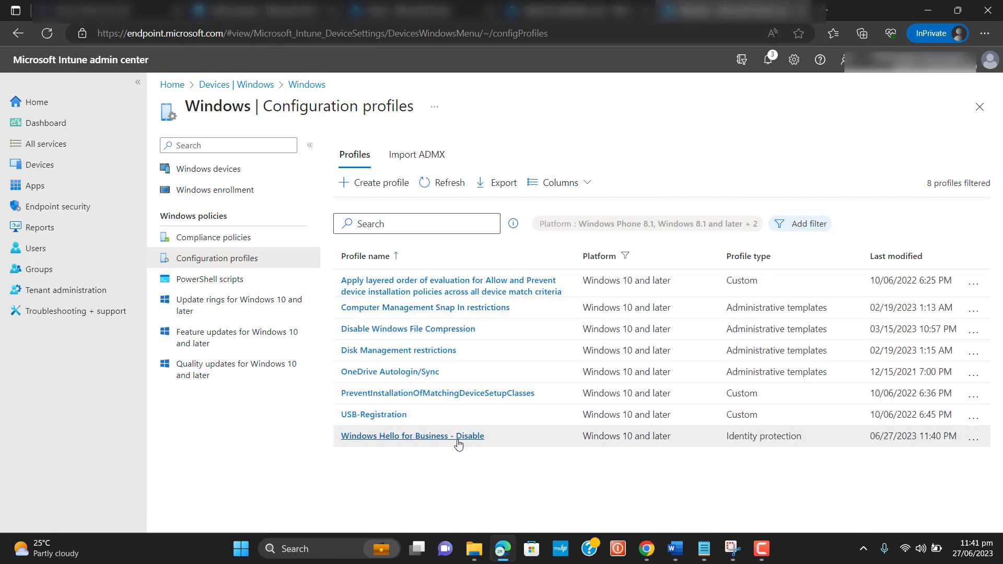
{"action": "left_click", "coordinate": [411, 435]}
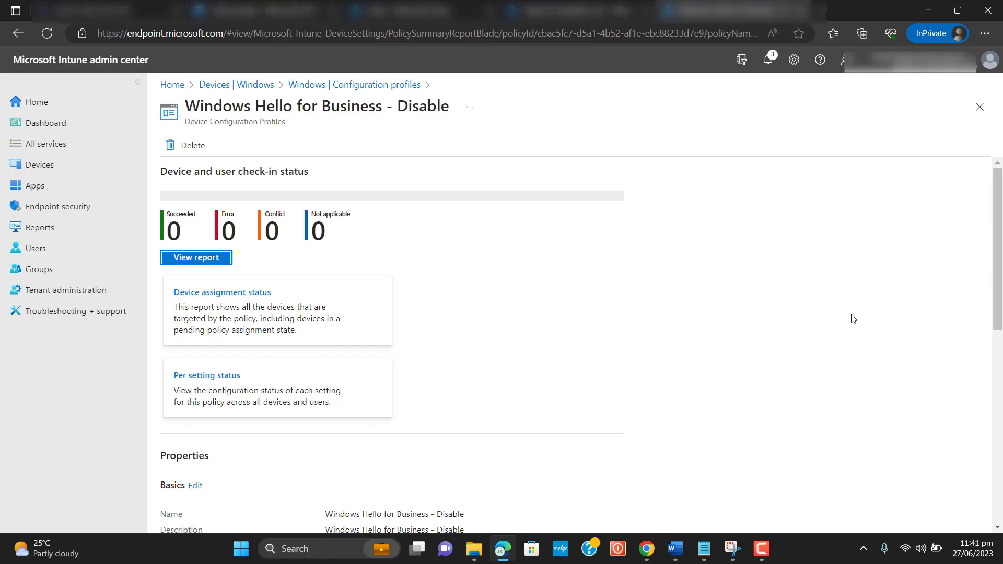
Step: Check the profile's All Users and All Devices assignments, then open View report
{"action": "scroll", "scroll_direction": "down", "scroll_amount": 3}
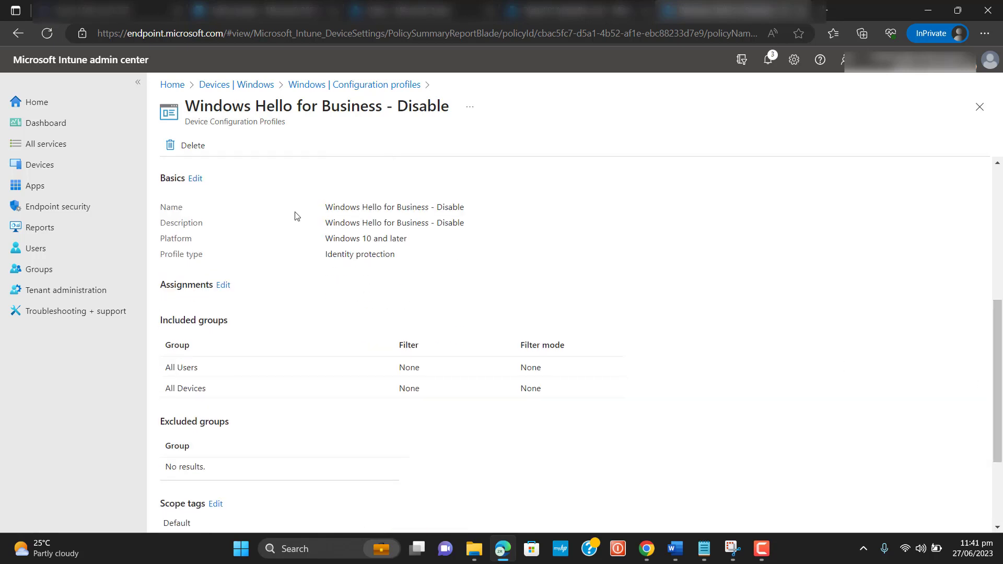
{"action": "mouse_move", "coordinate": [223, 285]}
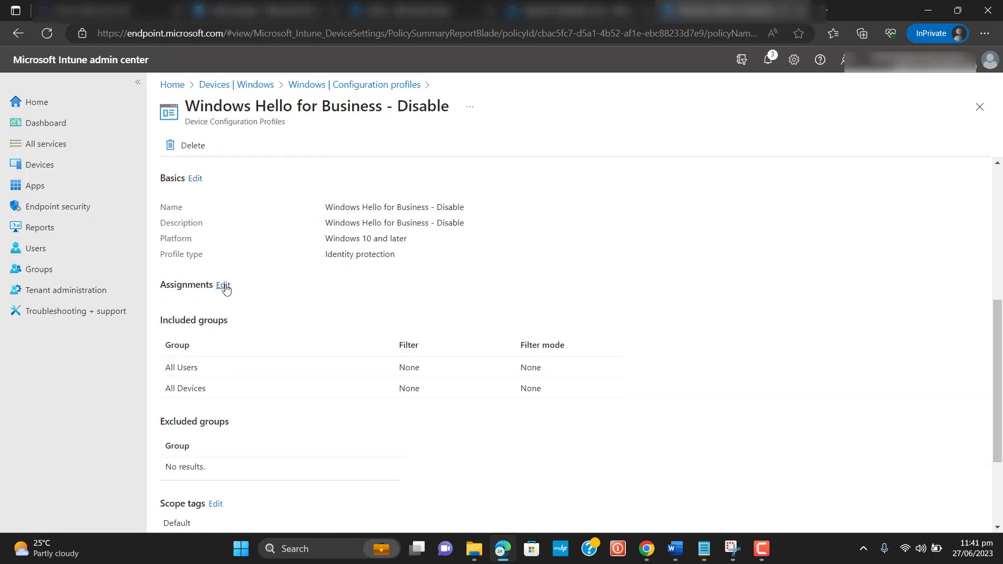
{"action": "mouse_move", "coordinate": [224, 354]}
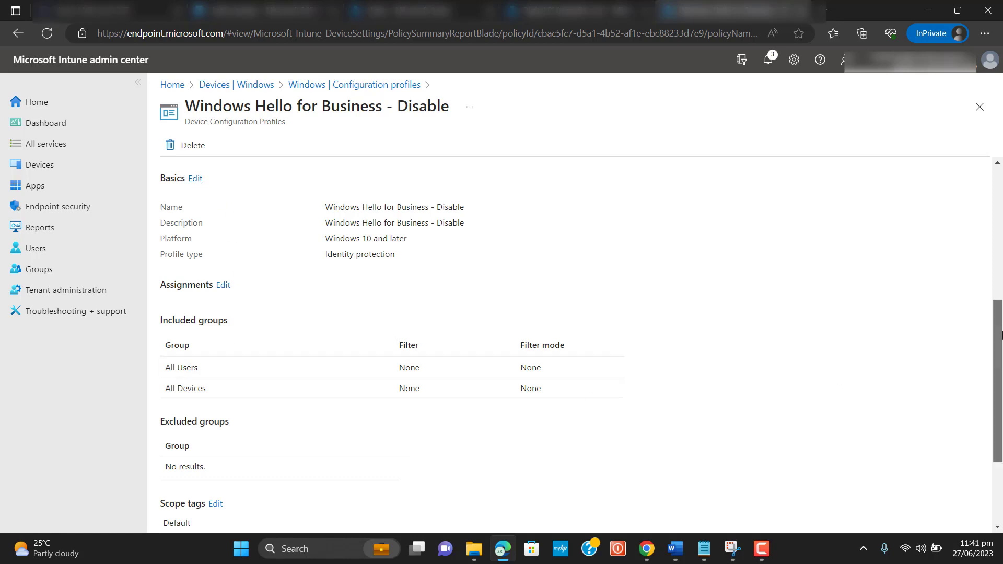
{"action": "scroll", "scroll_direction": "down", "scroll_amount": 3}
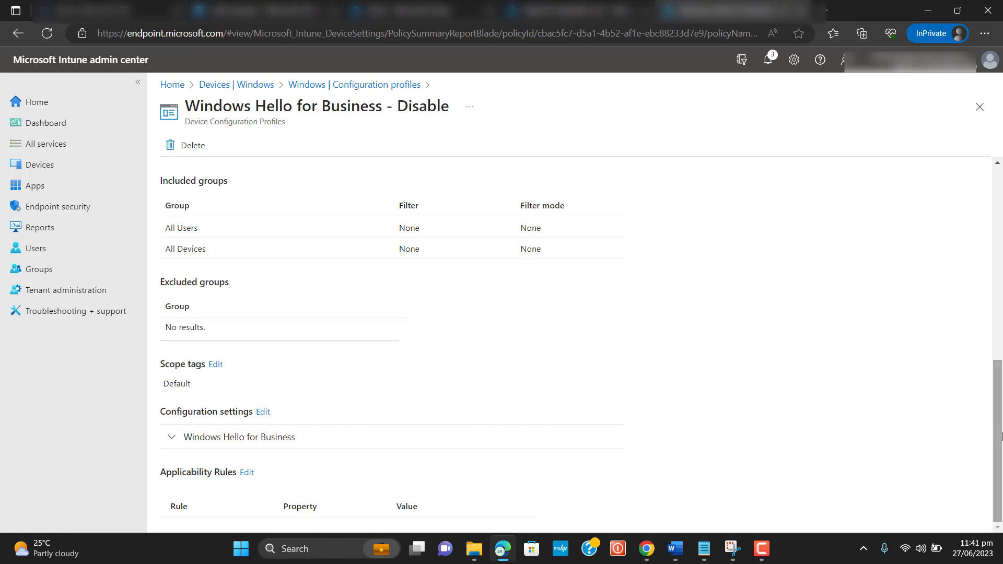
{"action": "scroll", "scroll_direction": "up", "scroll_amount": 3}
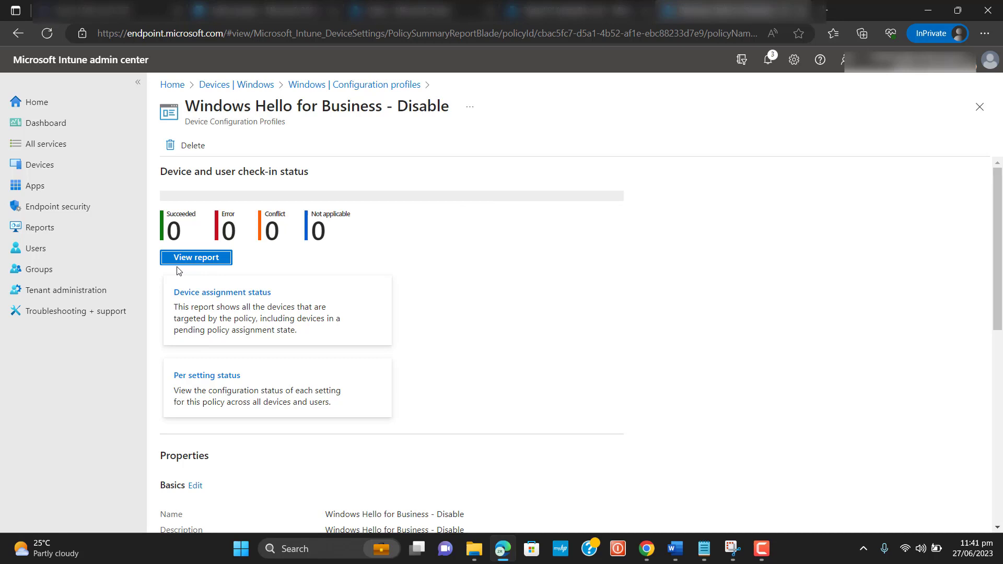
{"action": "left_click", "coordinate": [196, 257]}
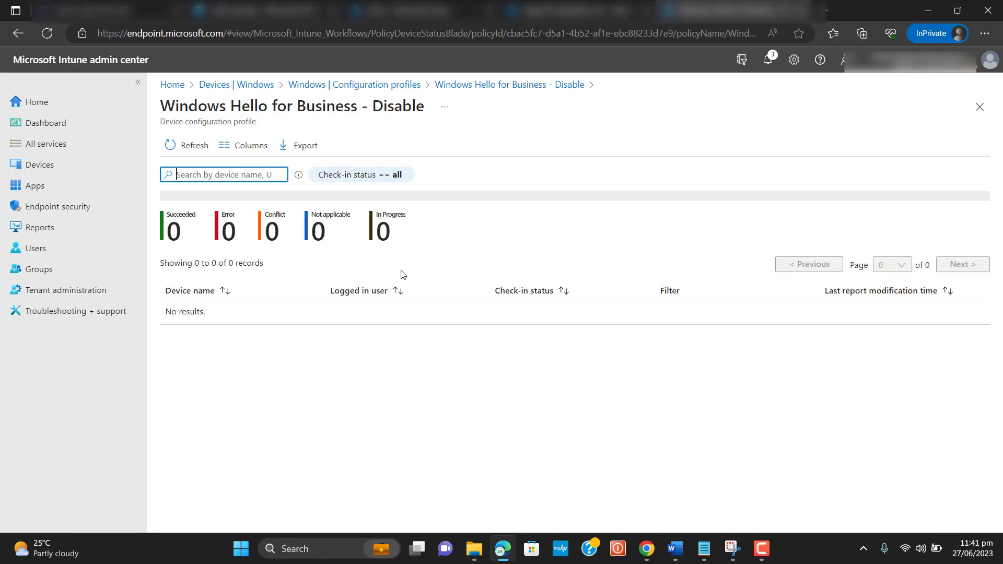
{"action": "mouse_move", "coordinate": [357, 228]}
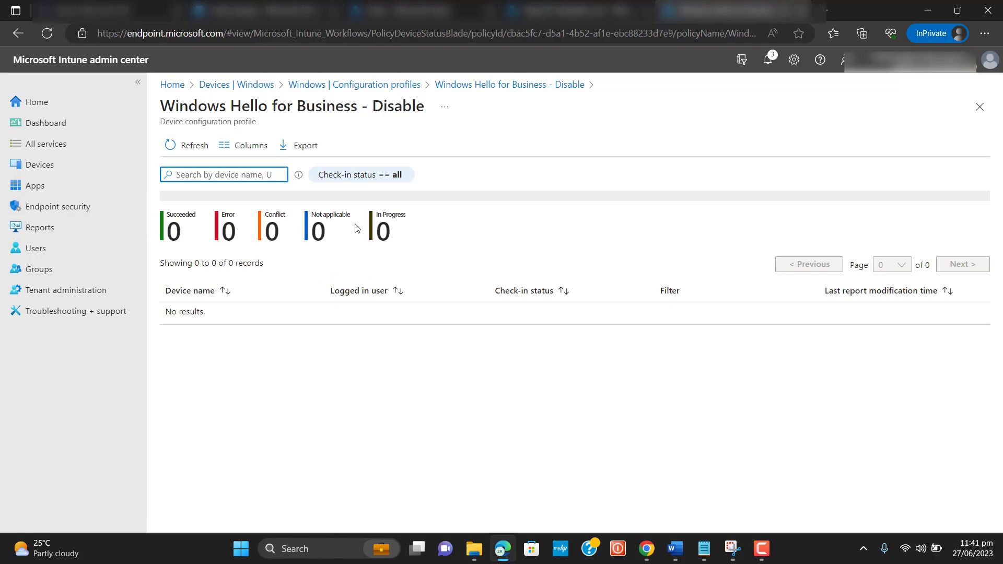
{"action": "mouse_move", "coordinate": [39, 227]}
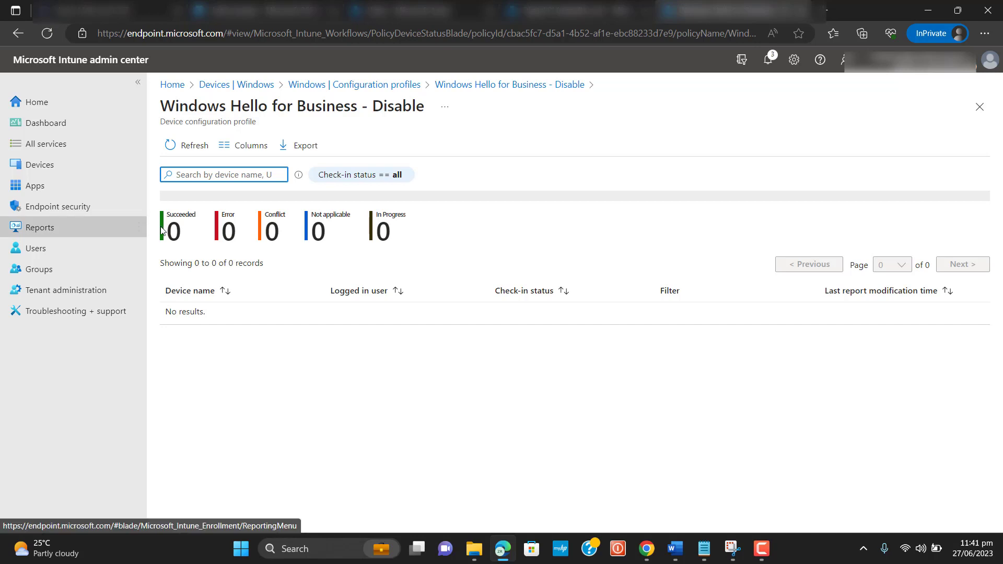
{"action": "mouse_move", "coordinate": [252, 234]}
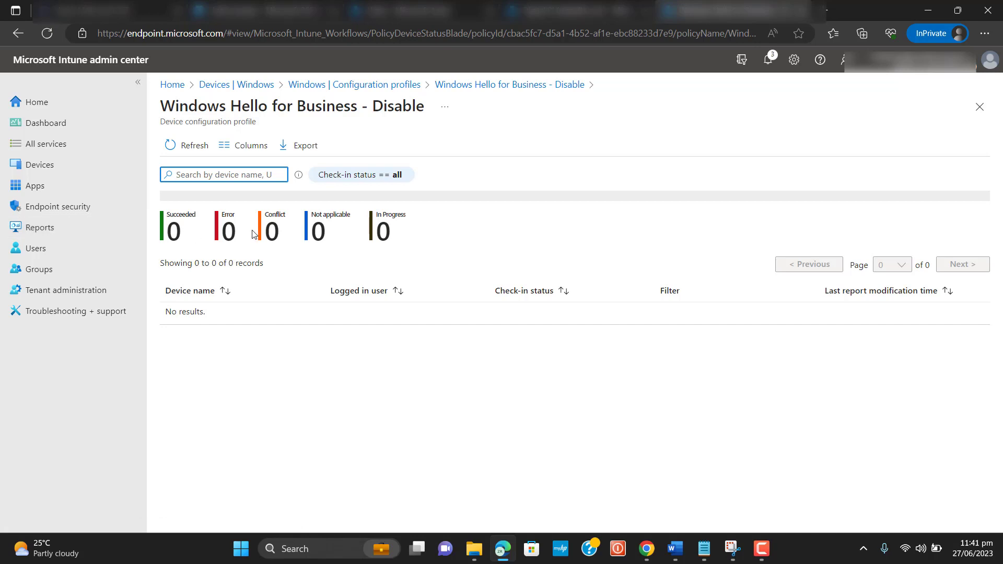
{"action": "mouse_move", "coordinate": [308, 240]}
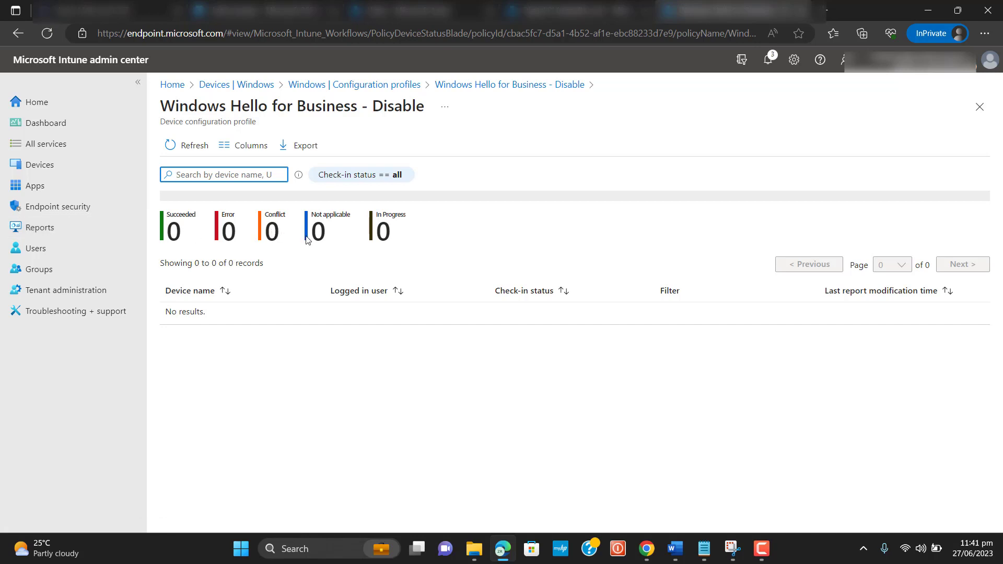
{"action": "mouse_move", "coordinate": [444, 240]}
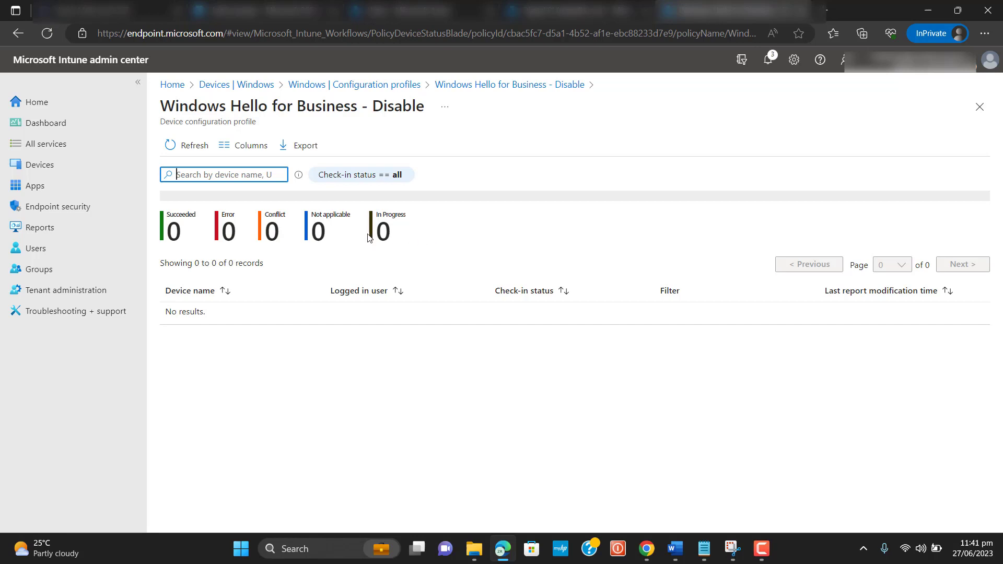
{"action": "left_click", "coordinate": [186, 145]}
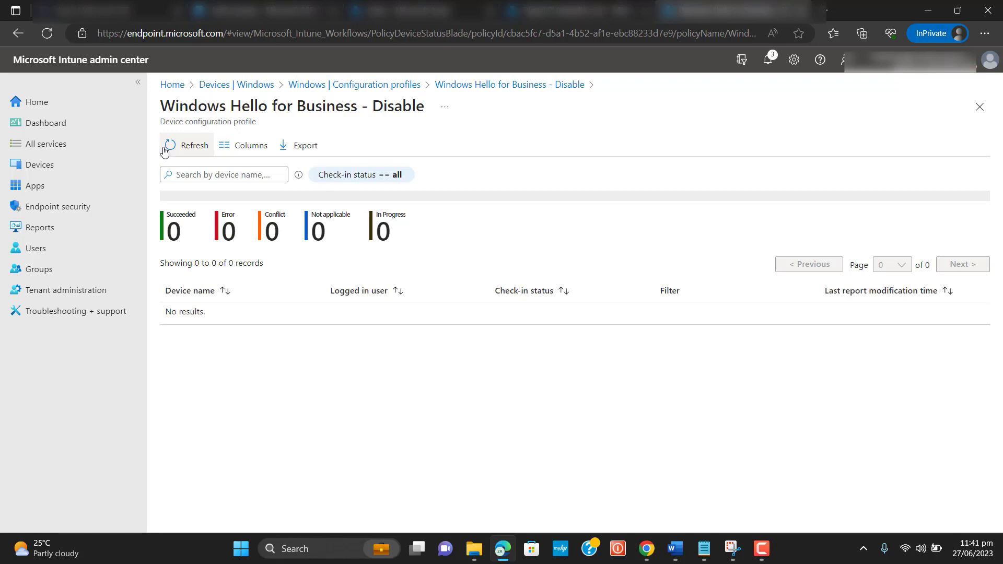
{"action": "mouse_move", "coordinate": [18, 34]}
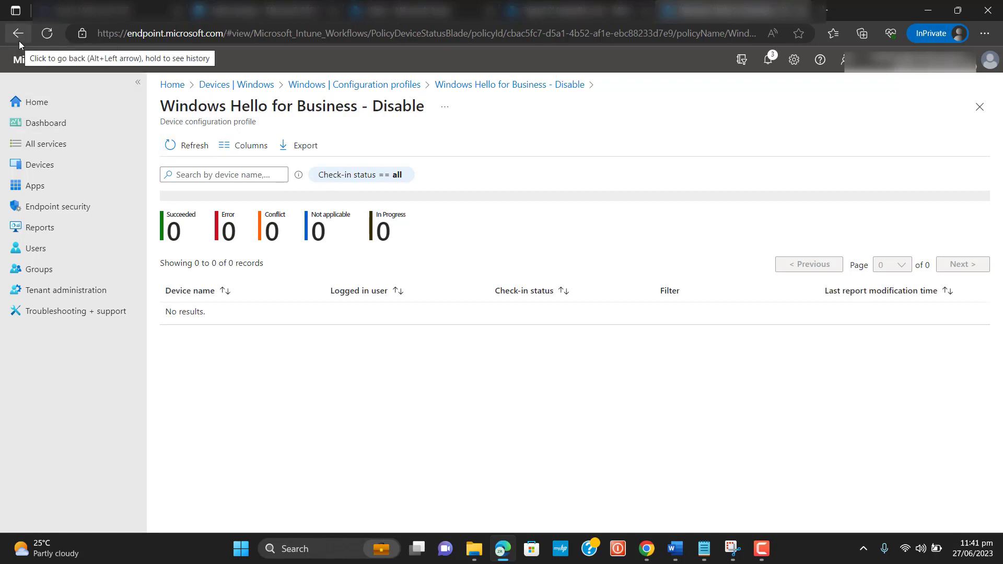